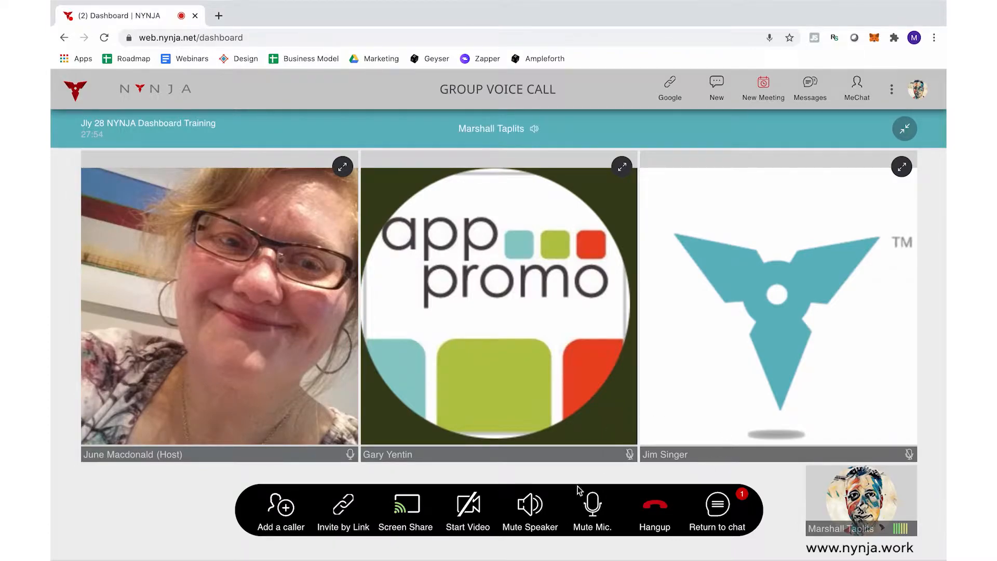
Step: Turn on your own camera in the group voice call
left_click(468, 509)
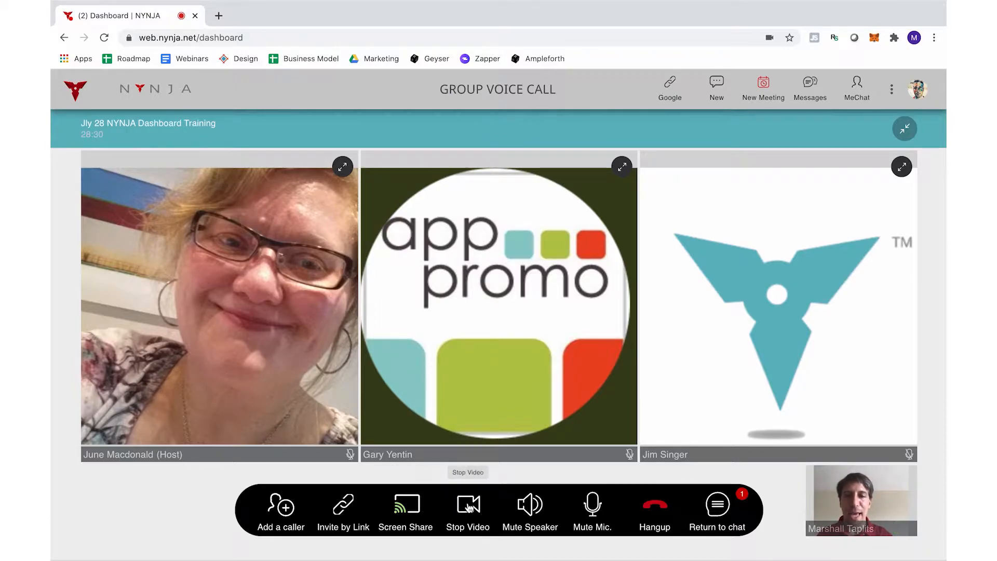
Step: Share Screen 1 with the call, then return to the Dashboard, ending the share
left_click(405, 506)
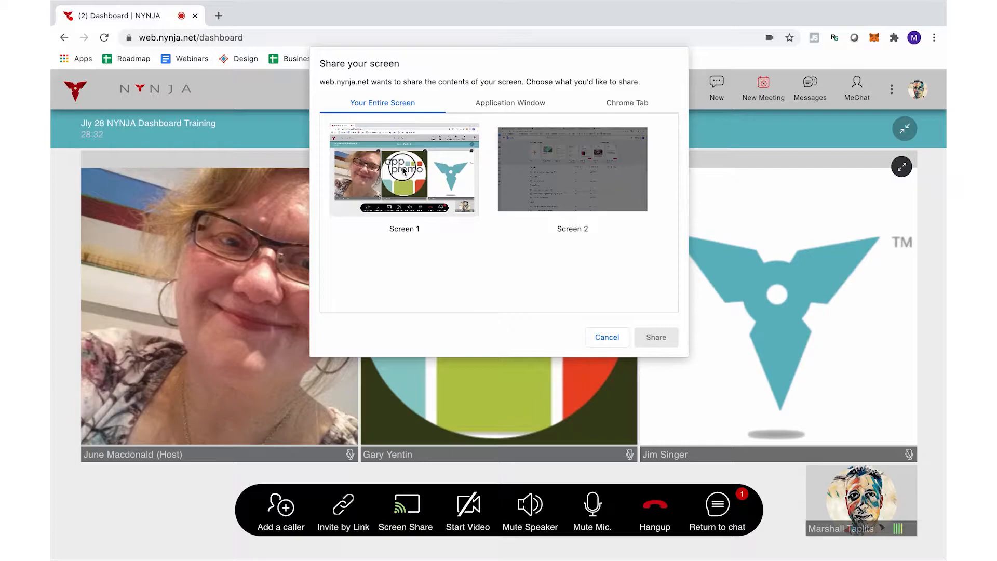
left_click(656, 336)
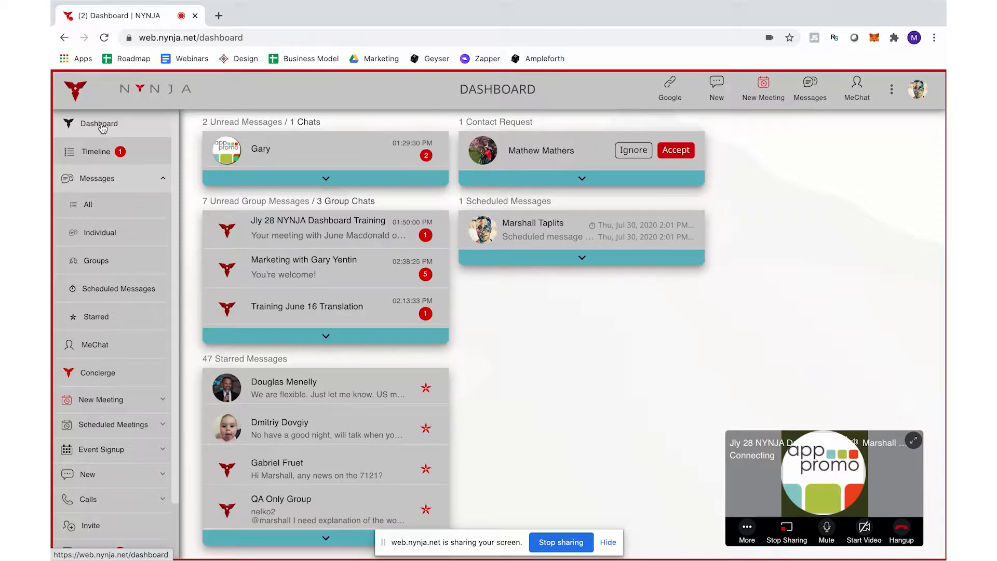
left_click(99, 123)
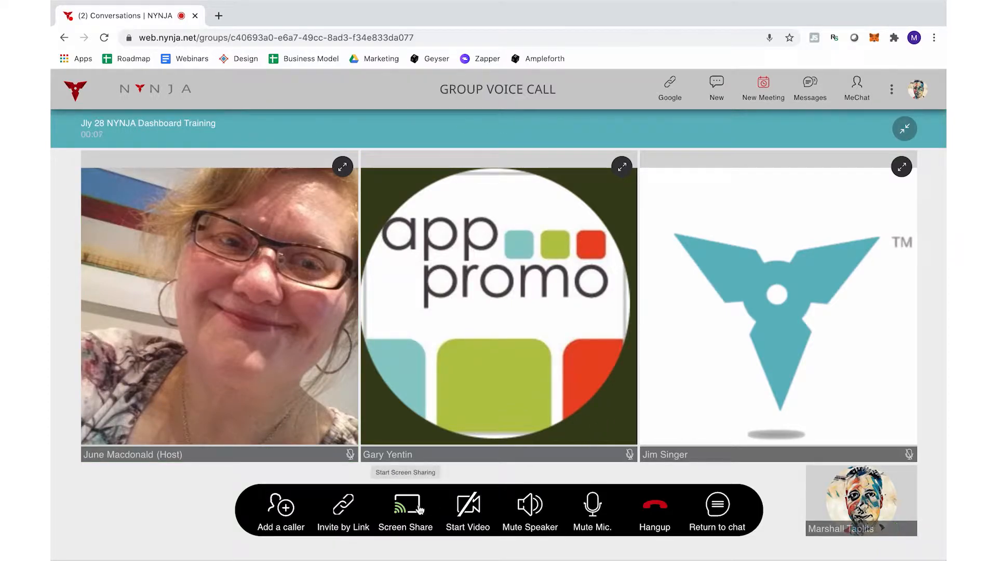
Step: Share the whole Screen 1 with the call and show the Dashboard overview
left_click(405, 506)
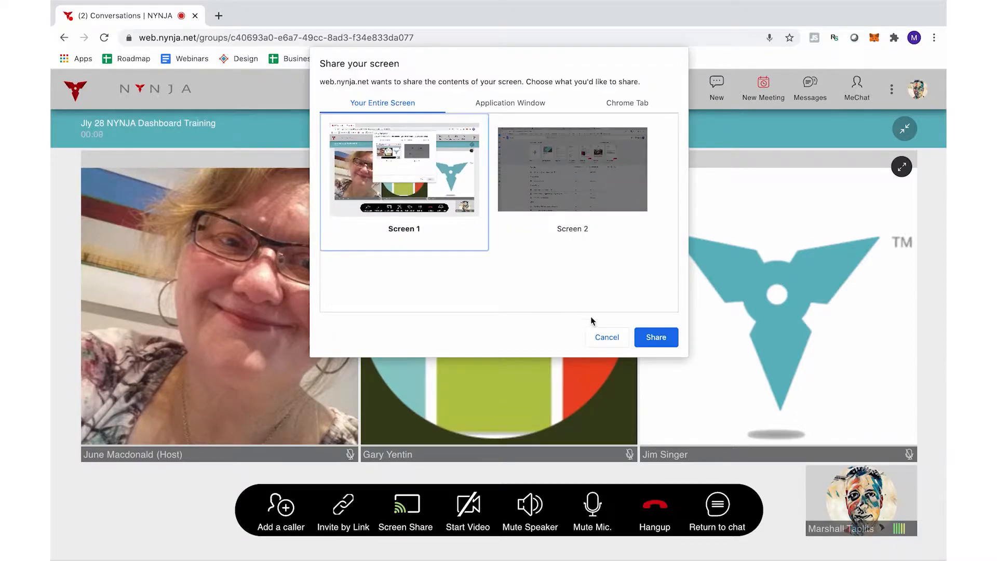
left_click(655, 336)
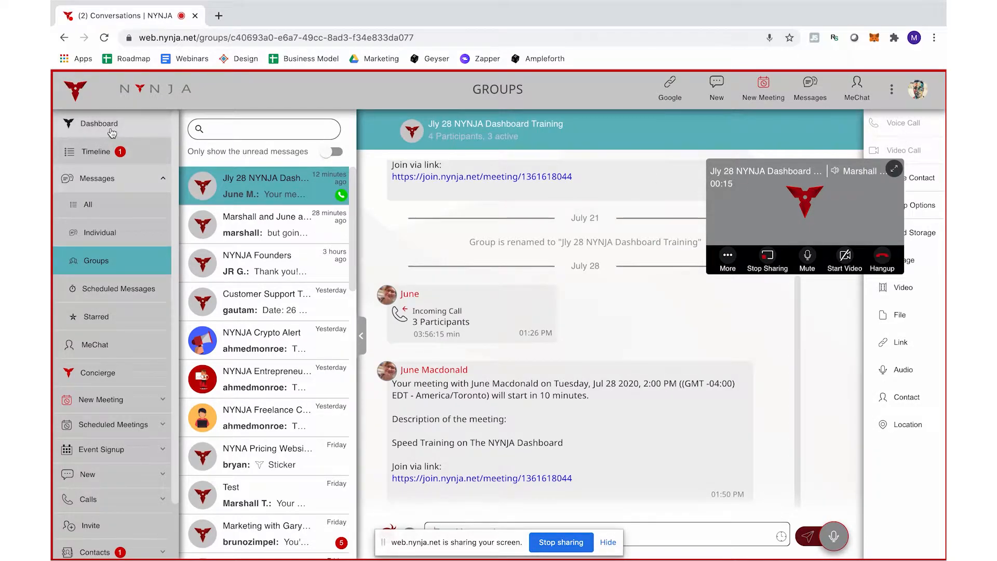
left_click(96, 124)
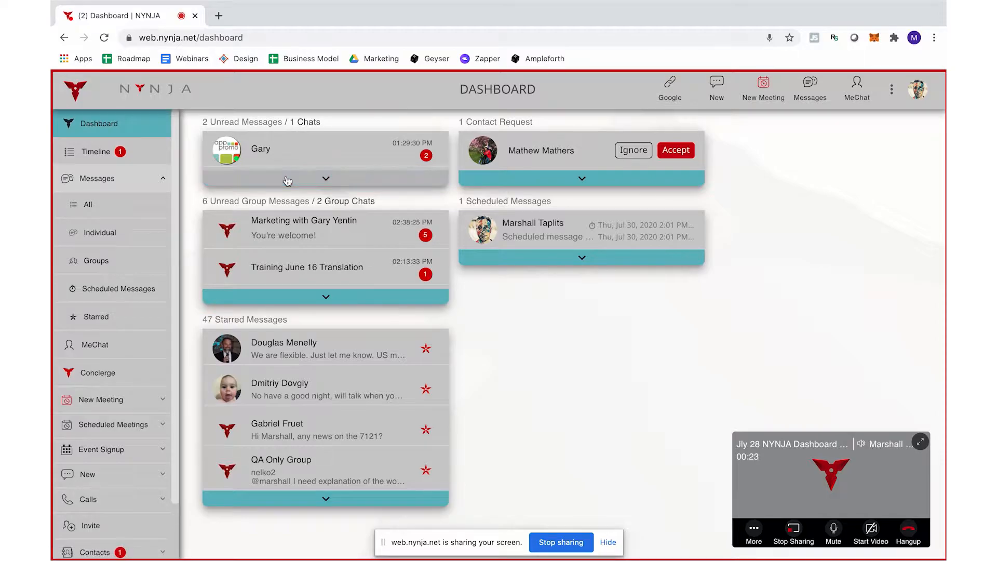
mouse_move(289, 181)
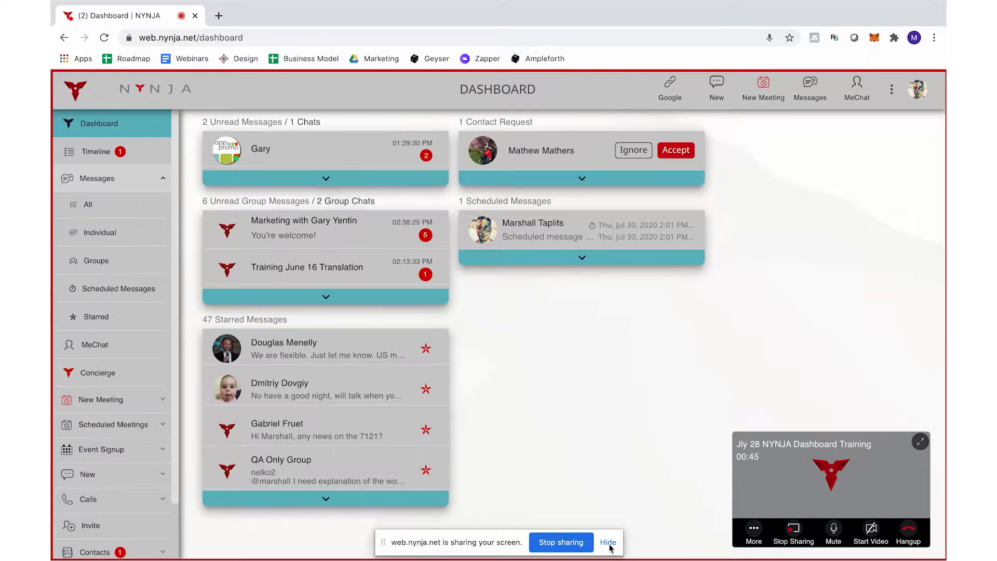
left_click(608, 542)
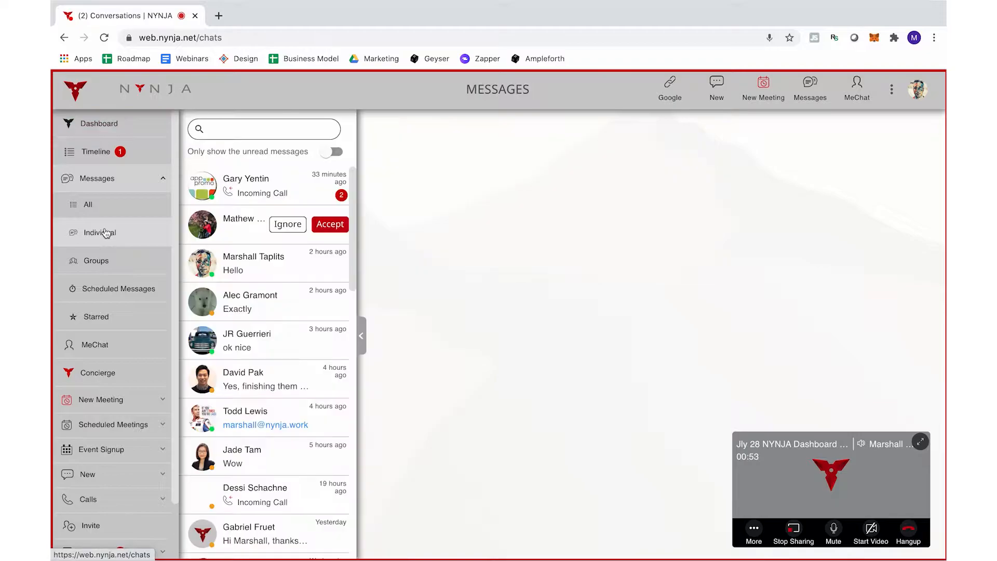
left_click(100, 232)
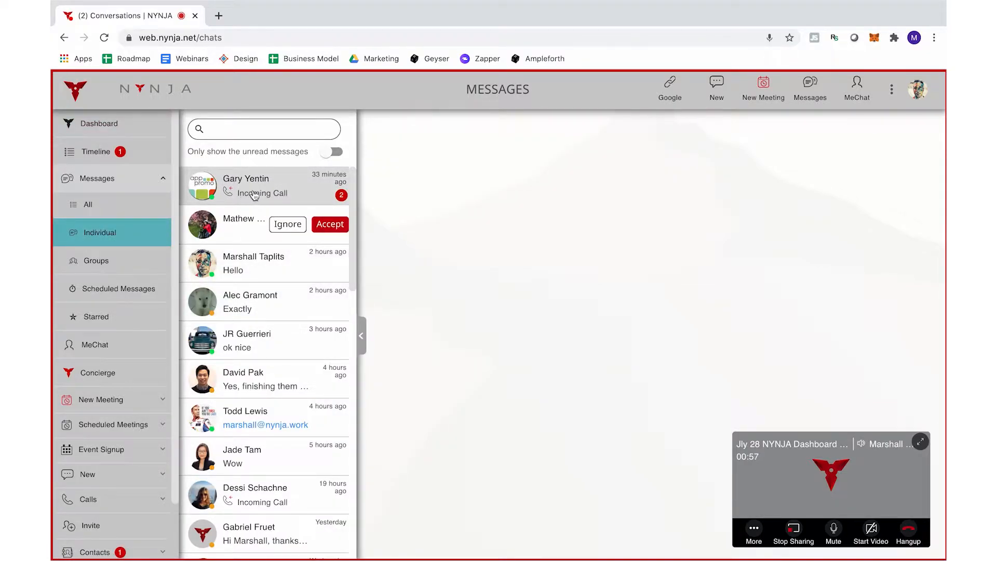
left_click(99, 123)
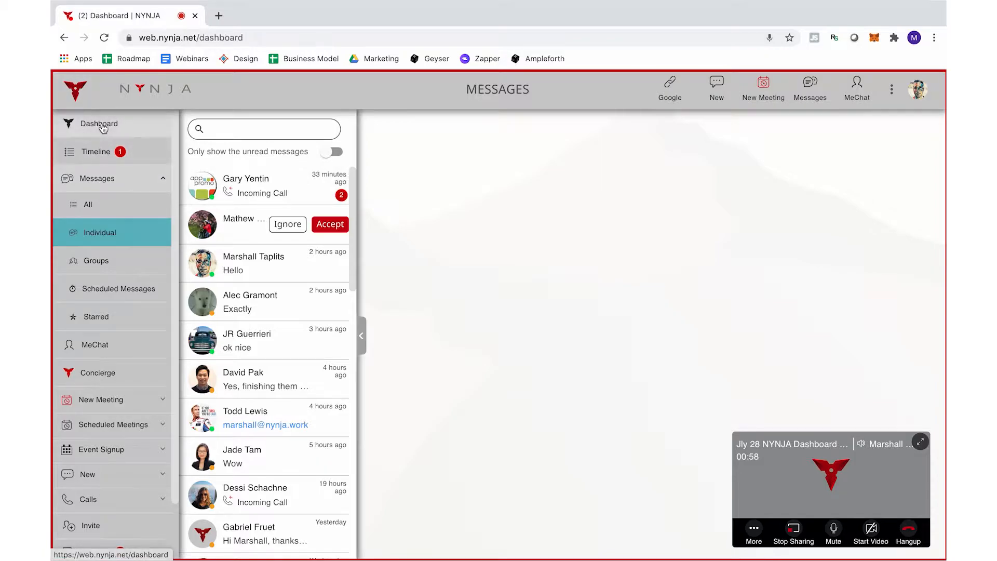
left_click(97, 124)
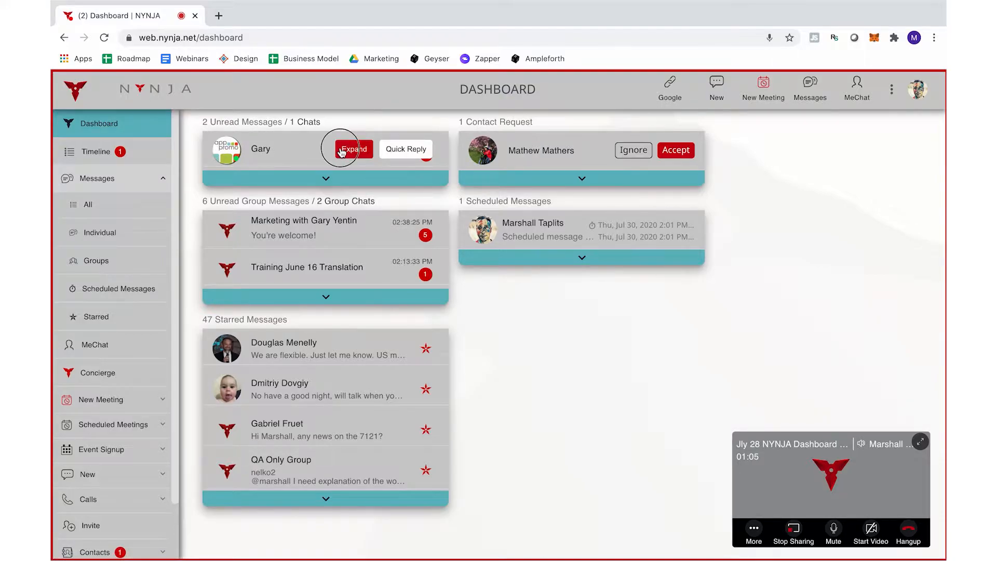
left_click(353, 148)
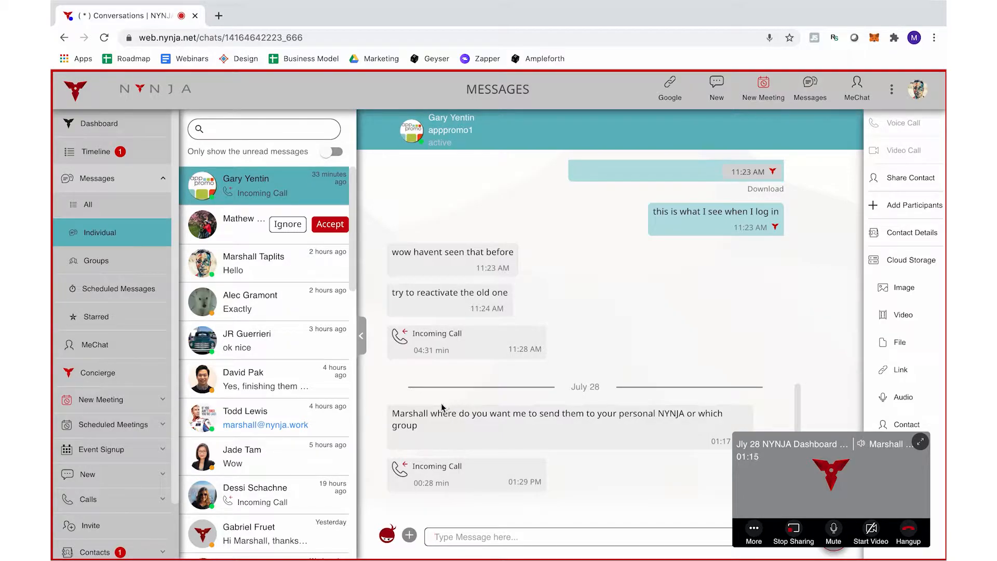
mouse_move(427, 426)
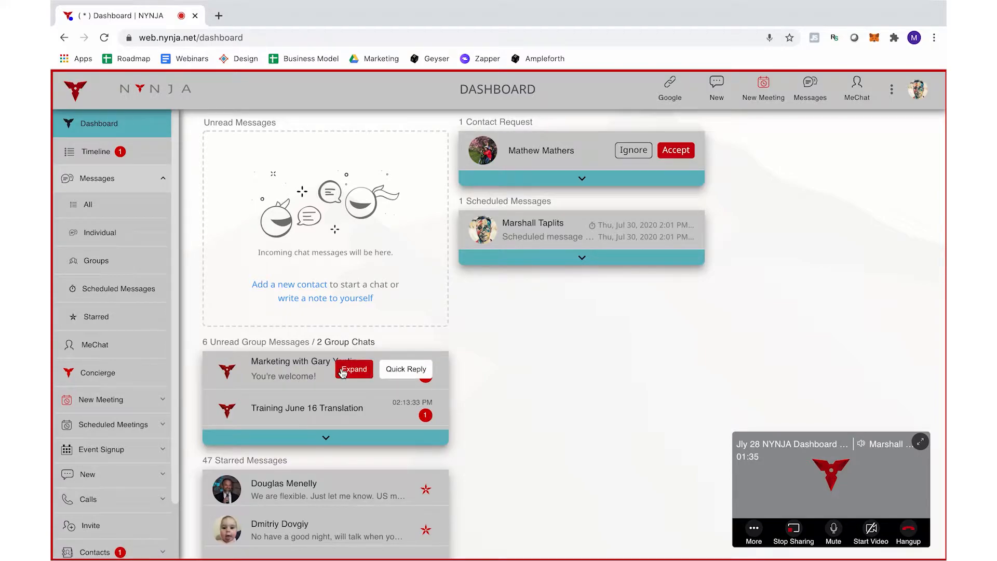
Step: Send a 'Quick reply' message to the Marketing with Gary Yentin group from its dashboard card
left_click(353, 369)
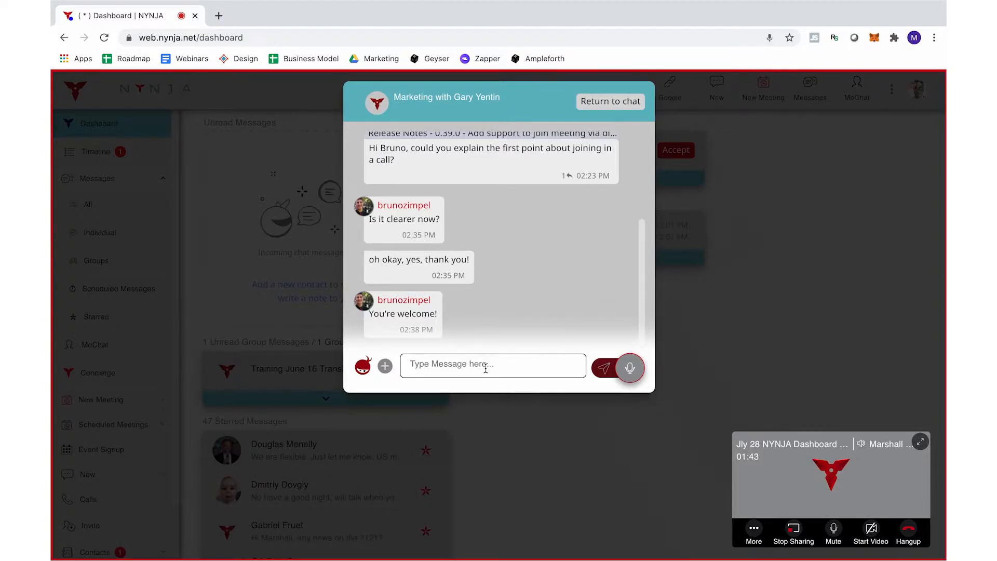
type("Quick repl")
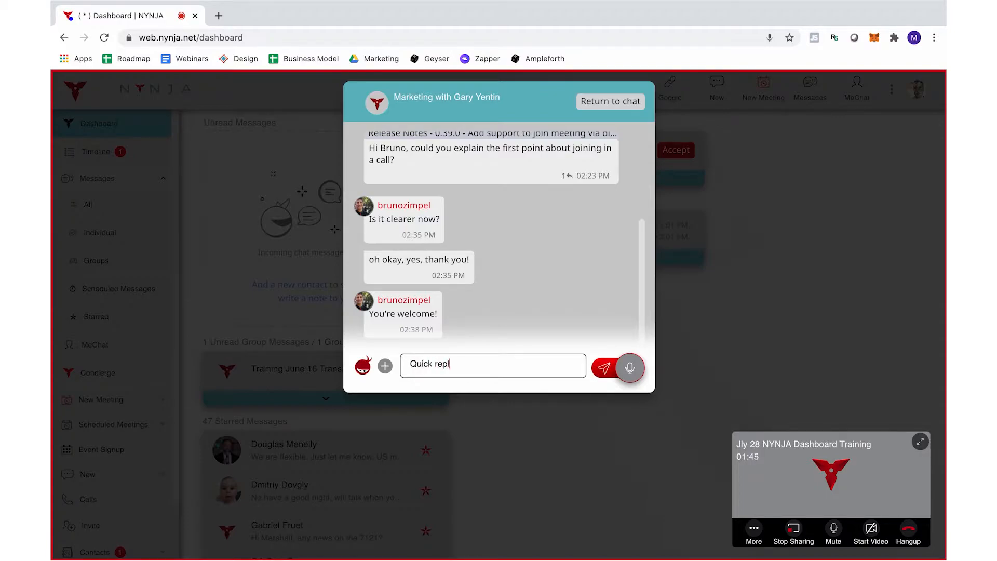
left_click(604, 368)
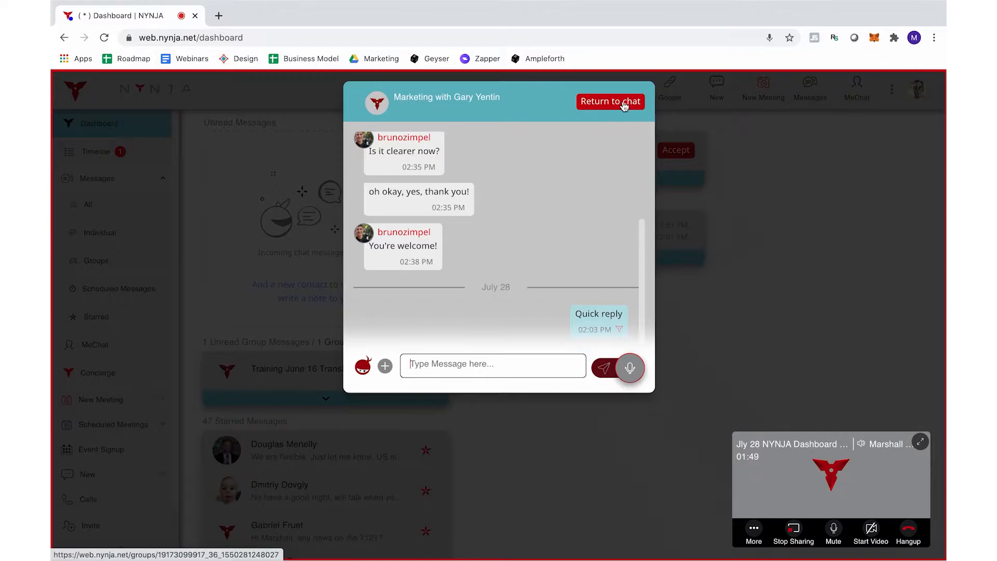
mouse_move(761, 205)
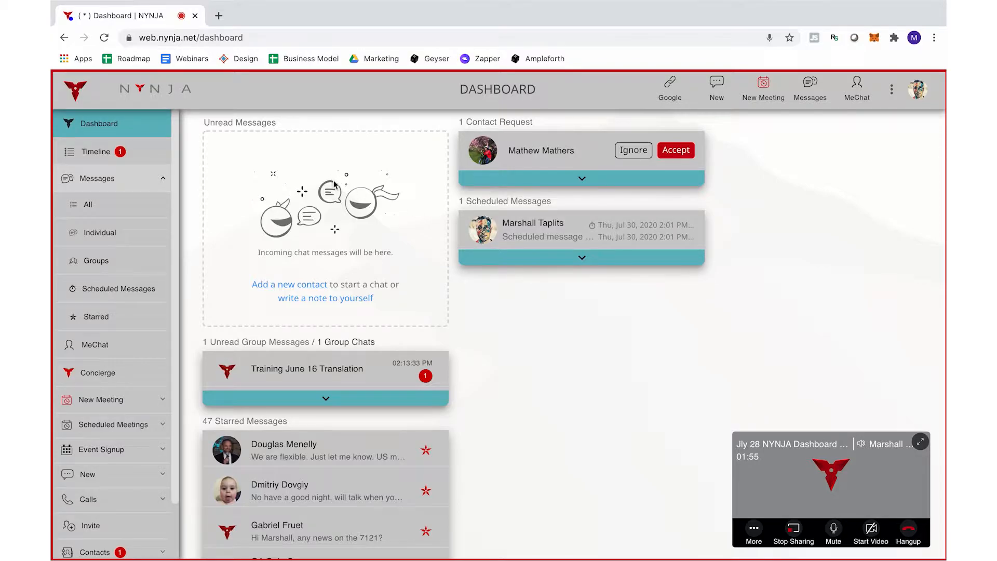
mouse_move(299, 375)
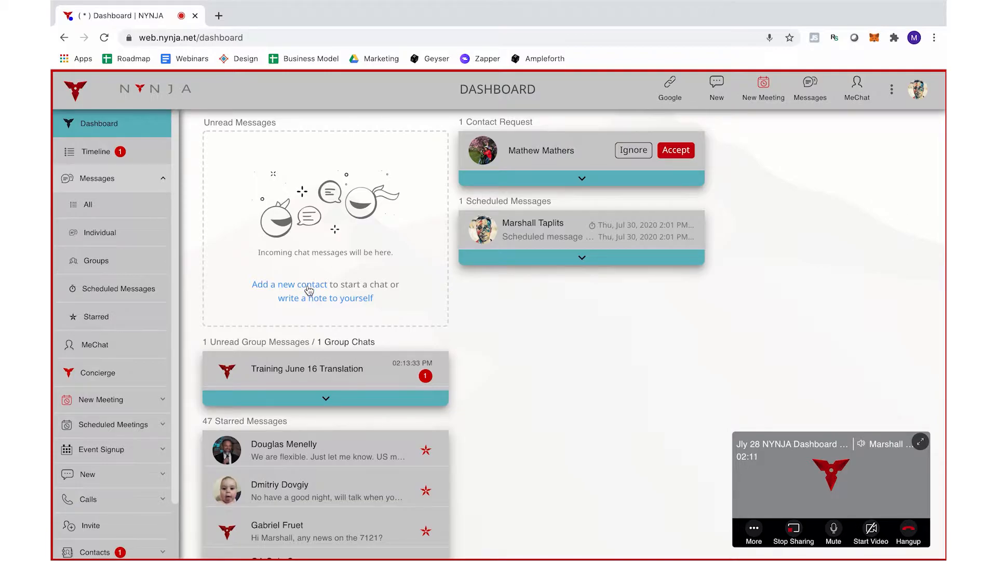
left_click(290, 285)
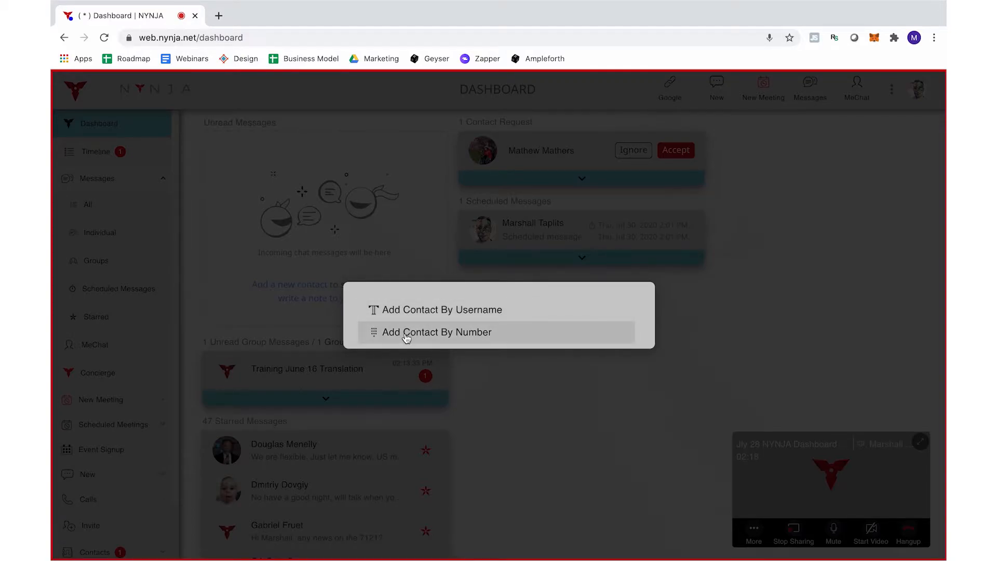
left_click(441, 309)
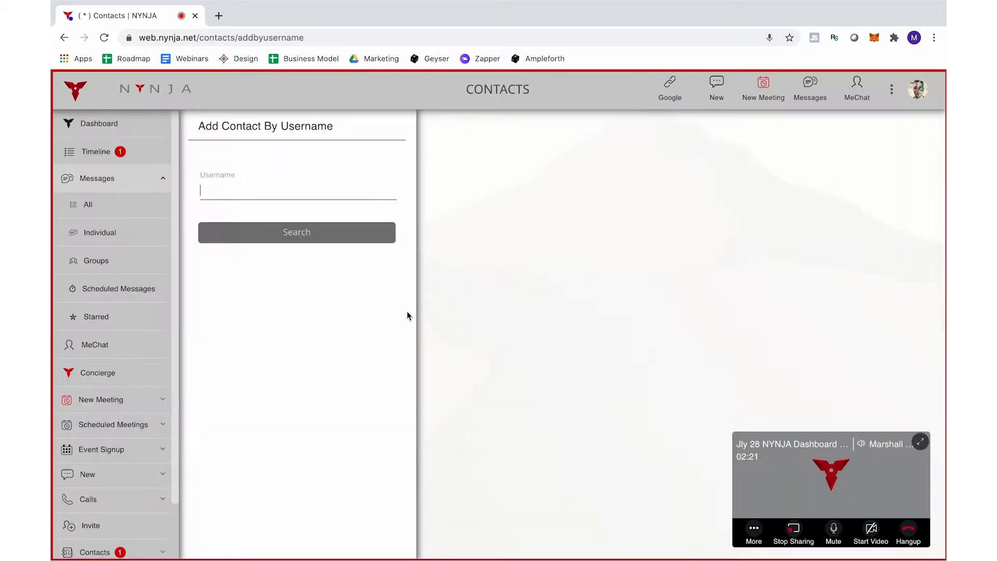
type("marshall")
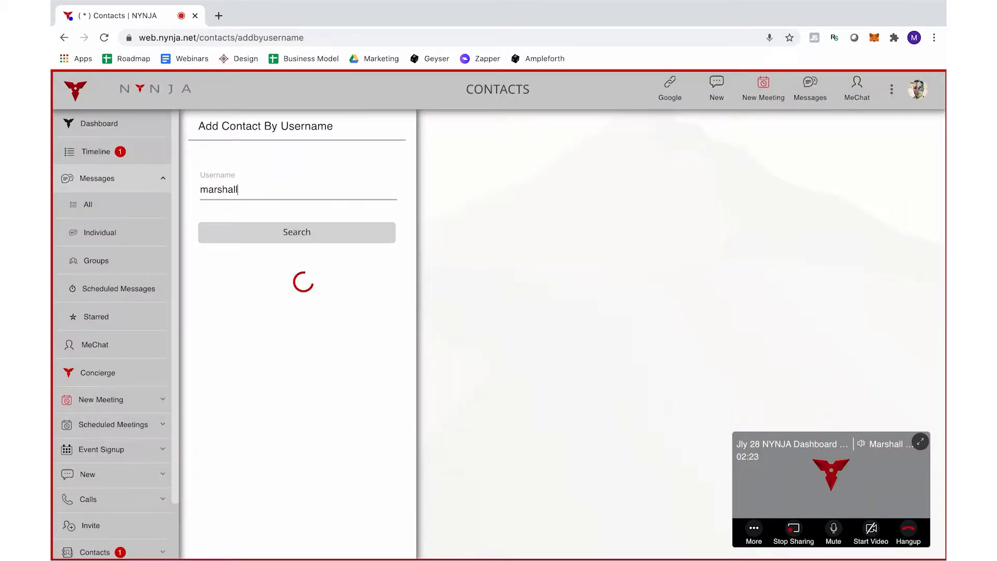
left_click(252, 282)
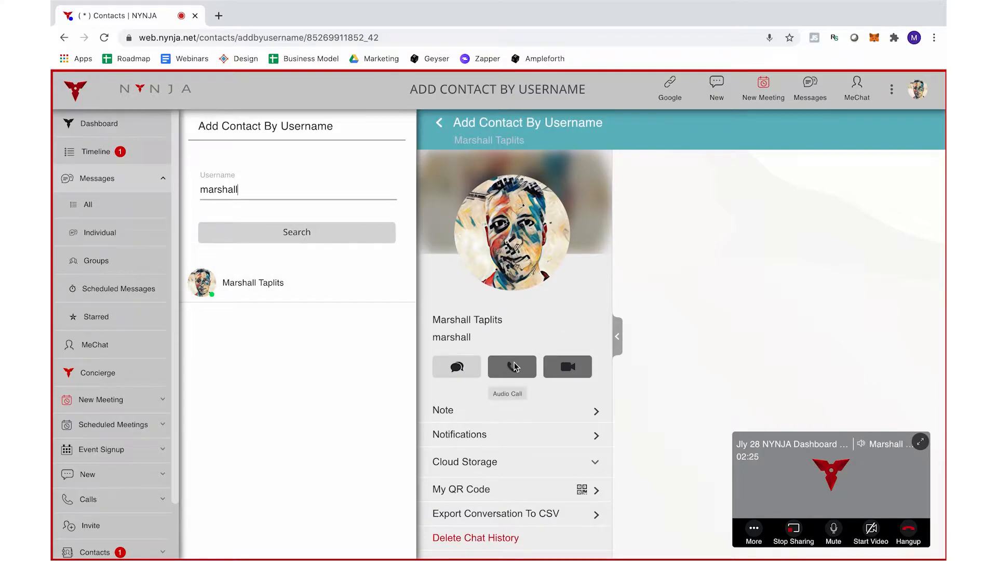
mouse_move(521, 318)
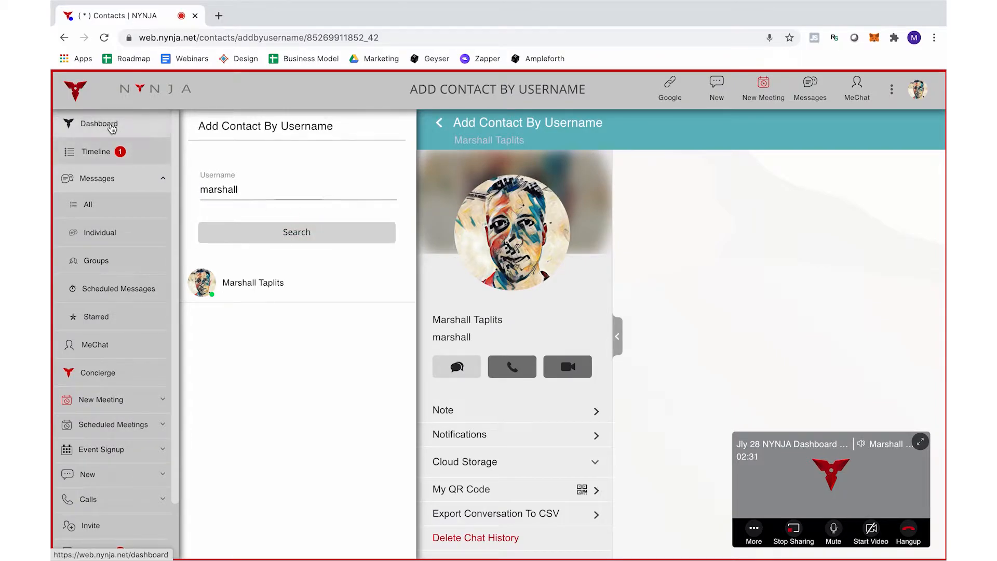
left_click(99, 124)
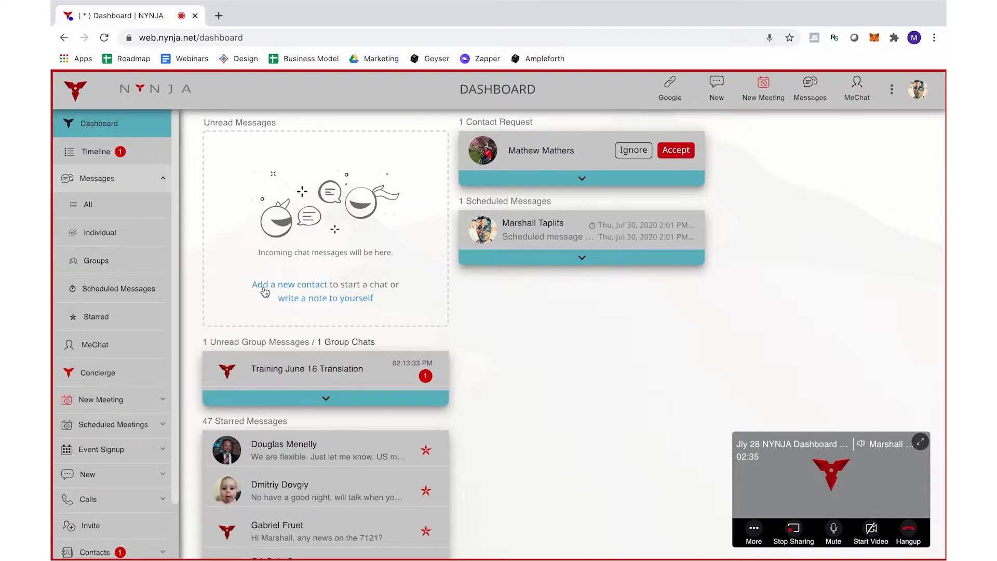
Step: Start adding a contact by phone number, then return to the Dashboard
left_click(290, 284)
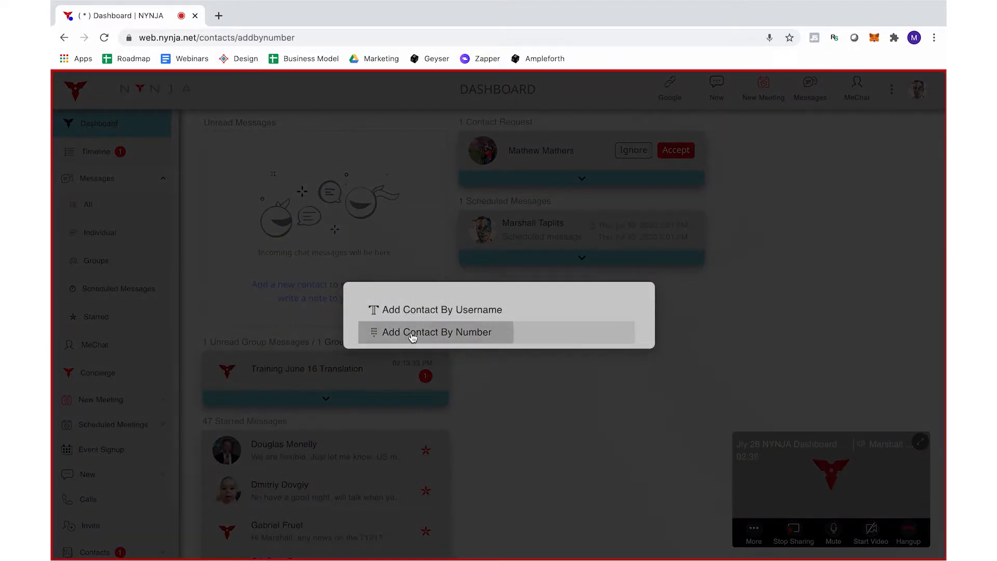
left_click(432, 332)
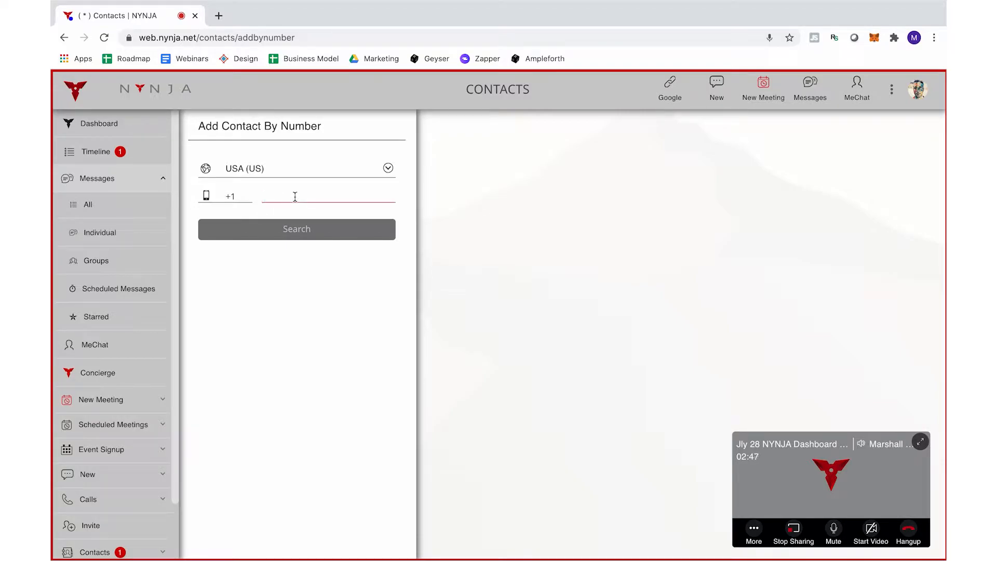
left_click(100, 124)
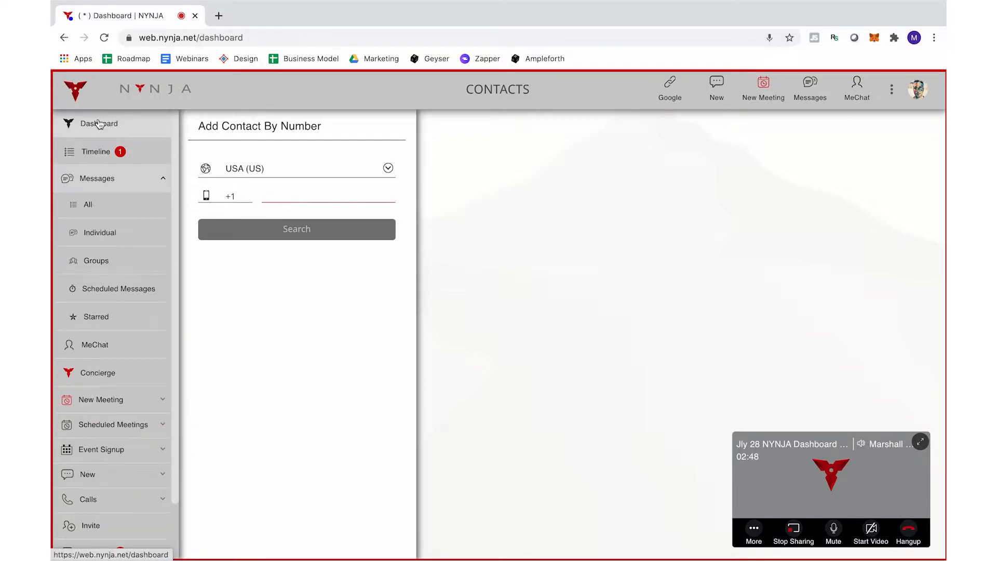
left_click(99, 124)
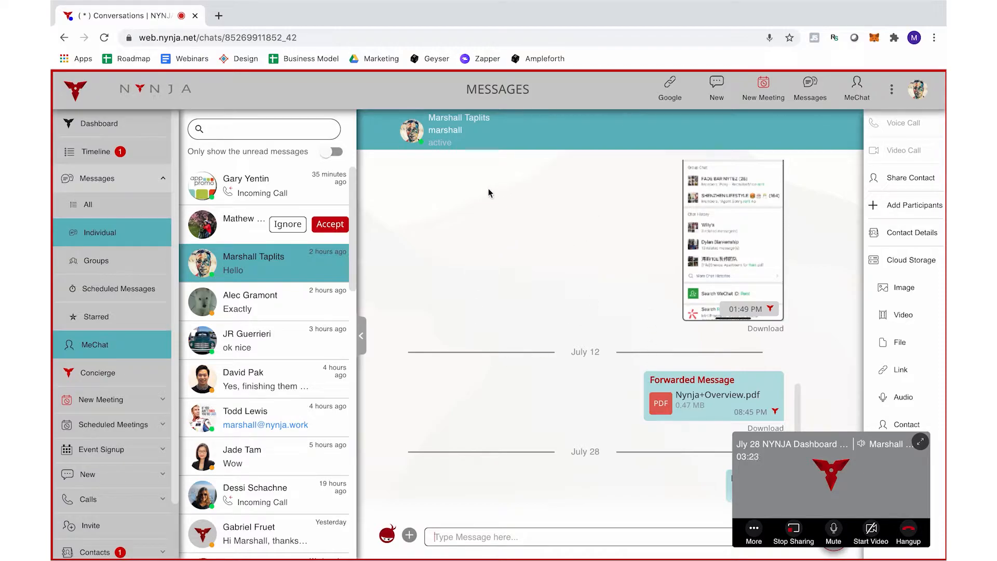
mouse_move(488, 223)
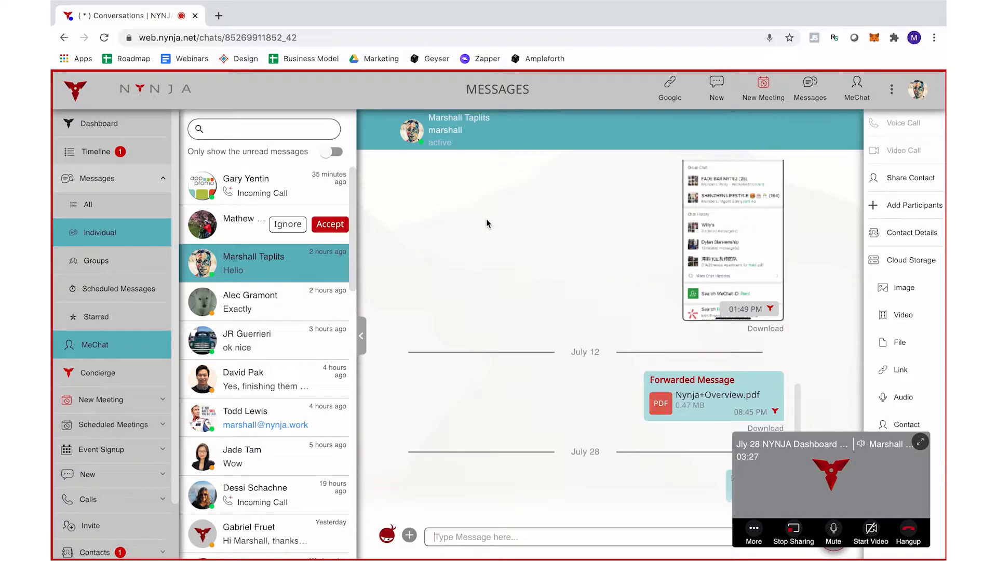
left_click(99, 123)
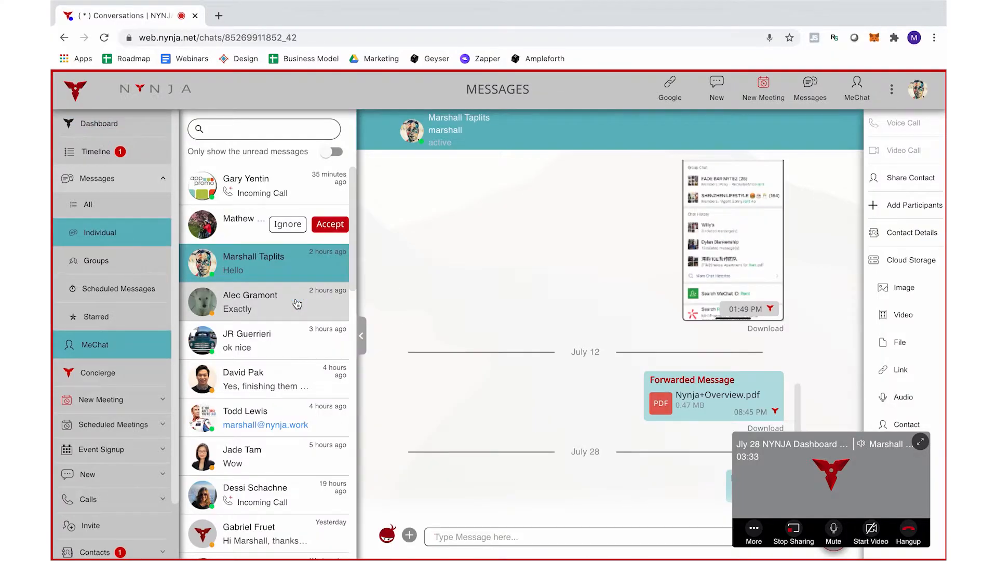
scroll("down", 3)
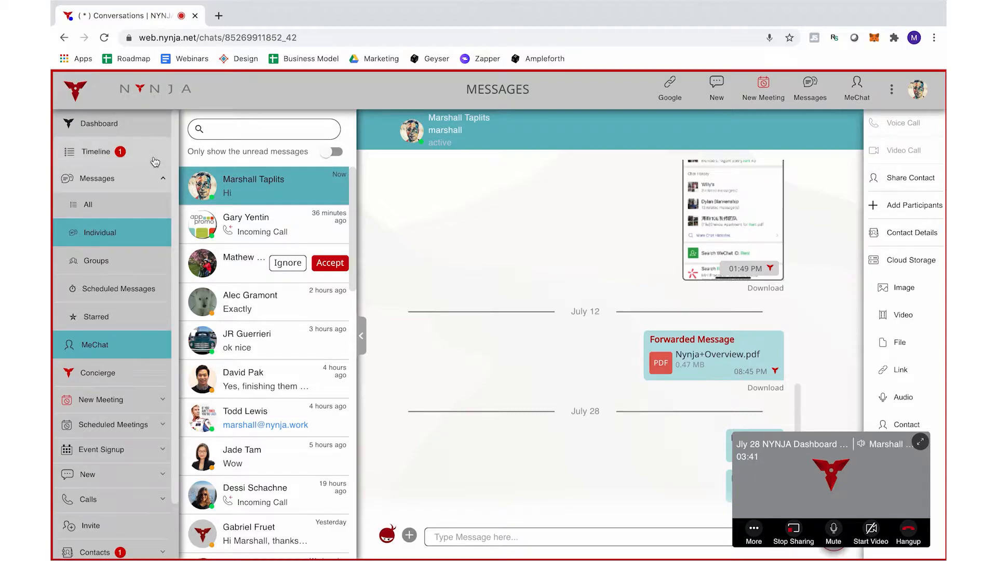
left_click(95, 124)
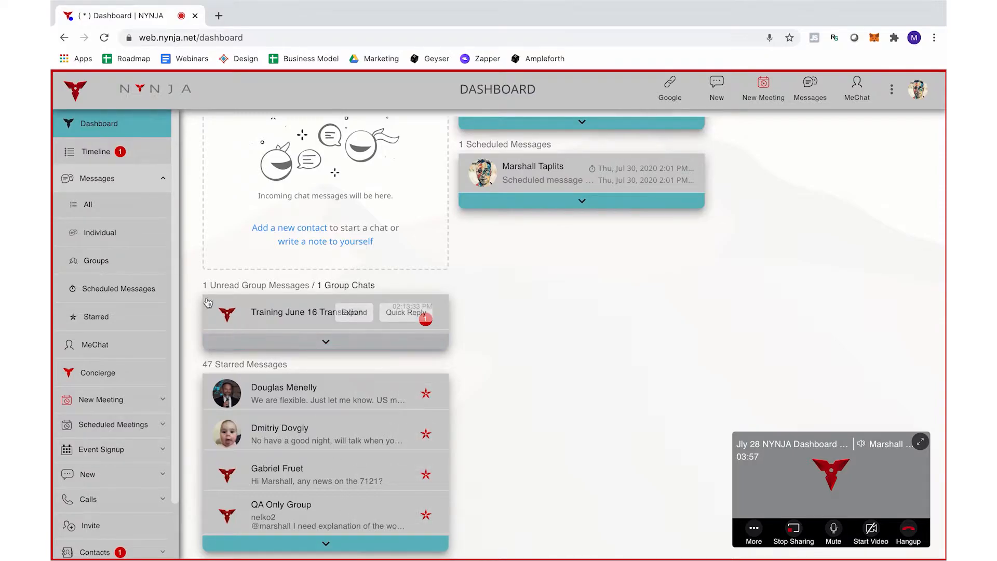
Step: Star June's question about joining a call in the Marketing group chat via the Timeline
left_click(97, 152)
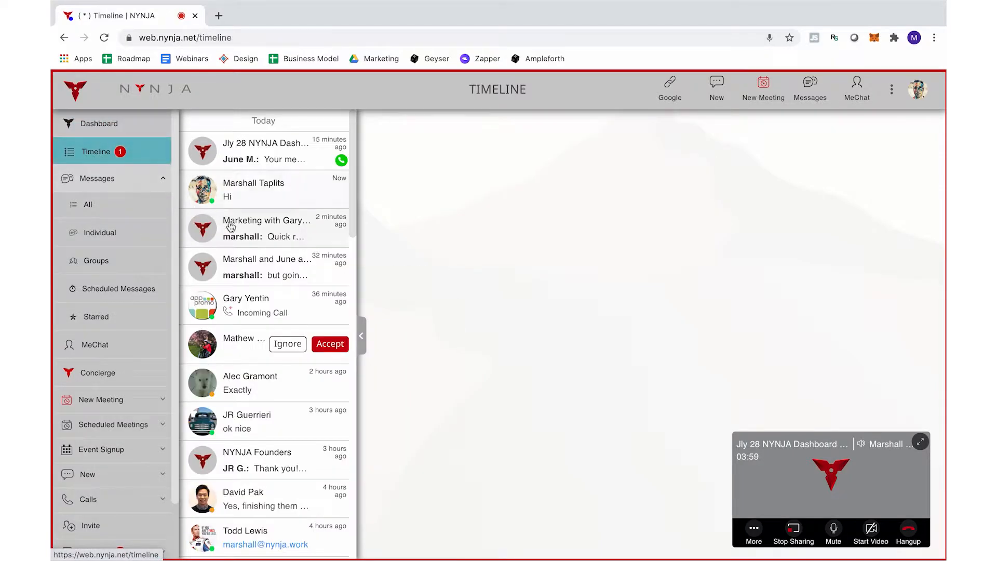
left_click(265, 228)
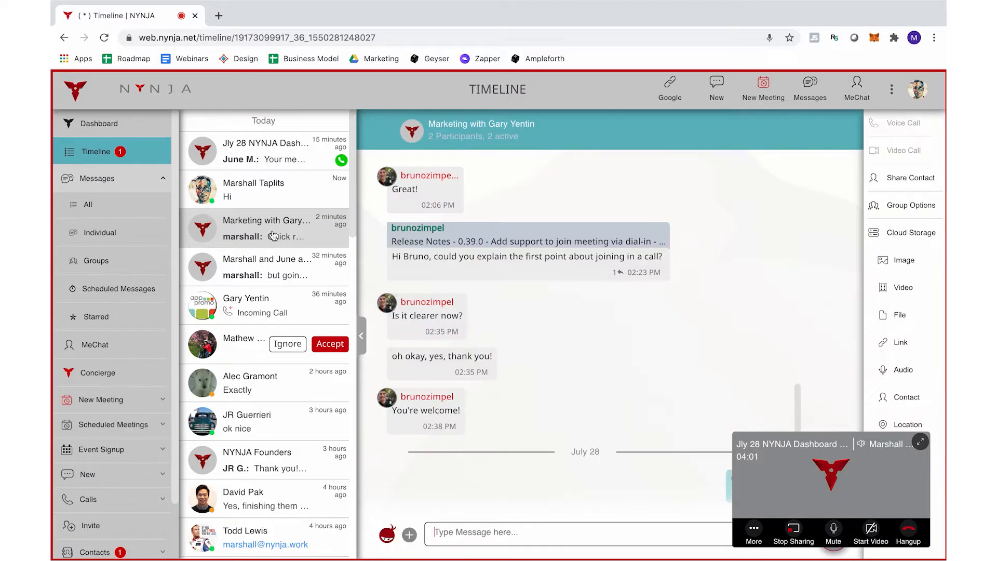
left_click(262, 228)
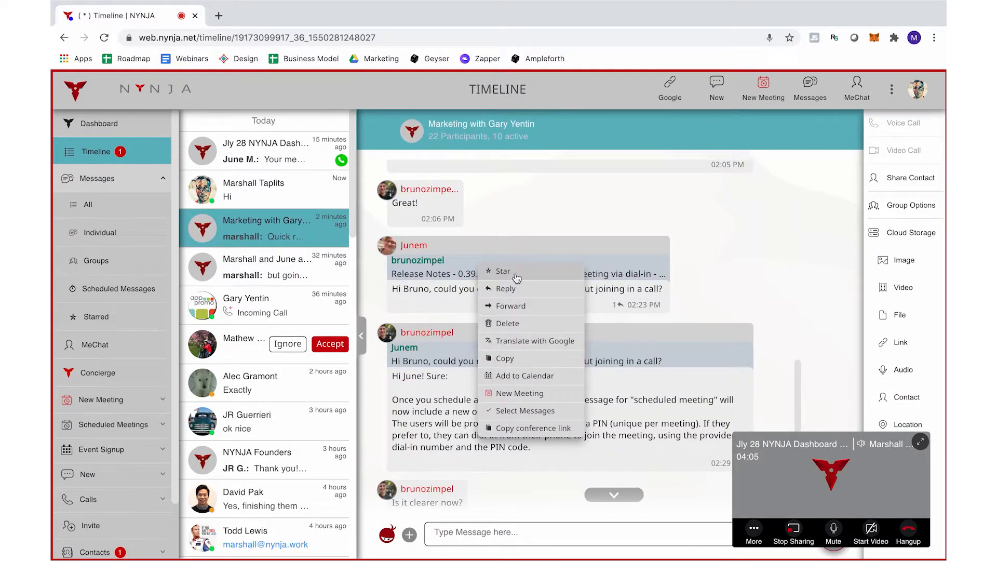
left_click(502, 272)
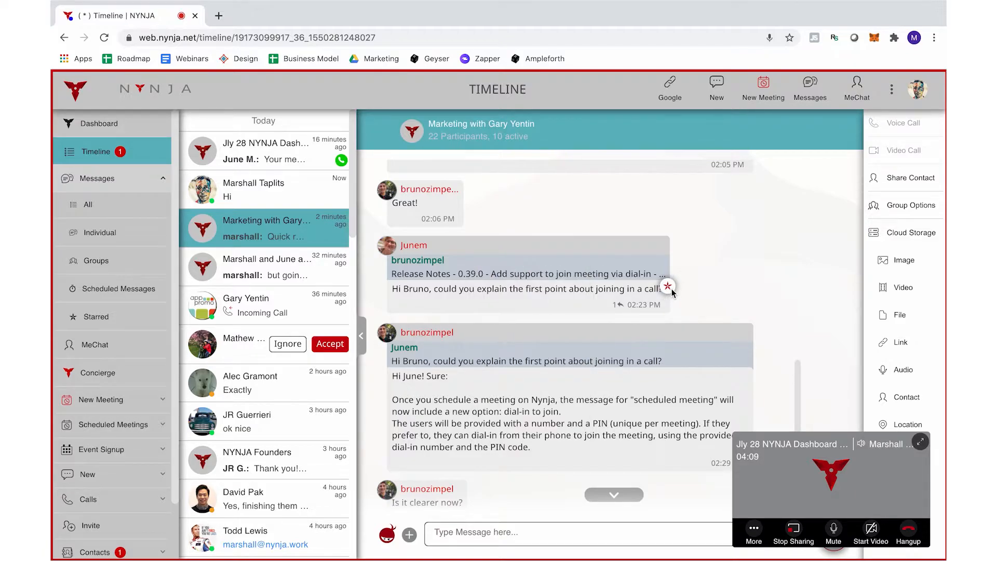
mouse_move(112, 127)
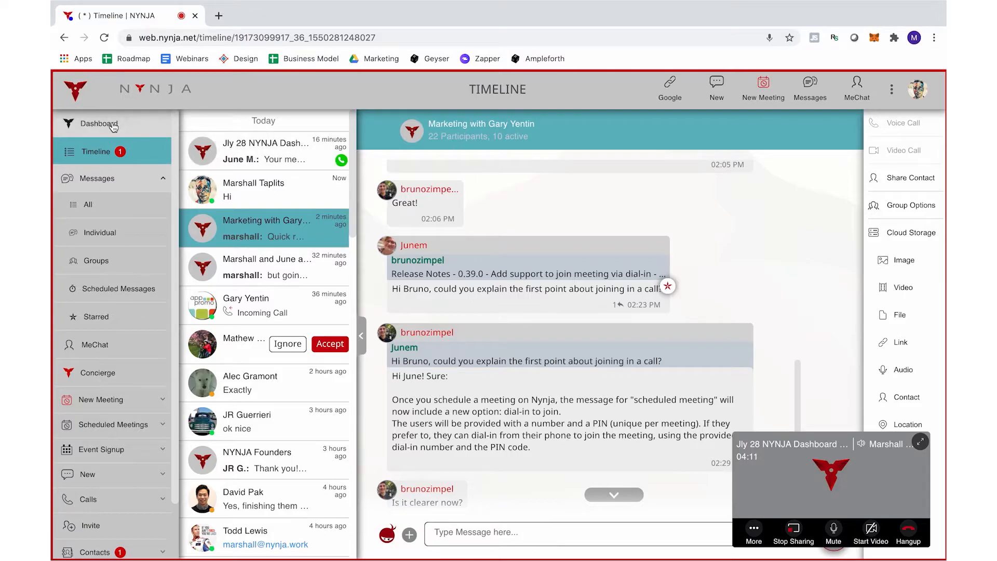
Step: Scroll the dashboard's starred messages and look into the first starred conversation
left_click(98, 124)
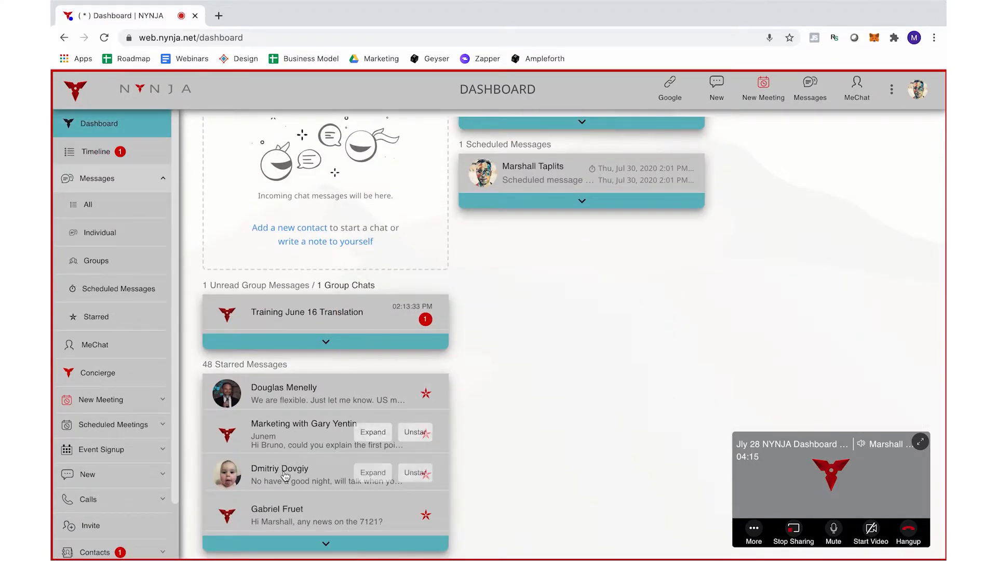
scroll("down", 3)
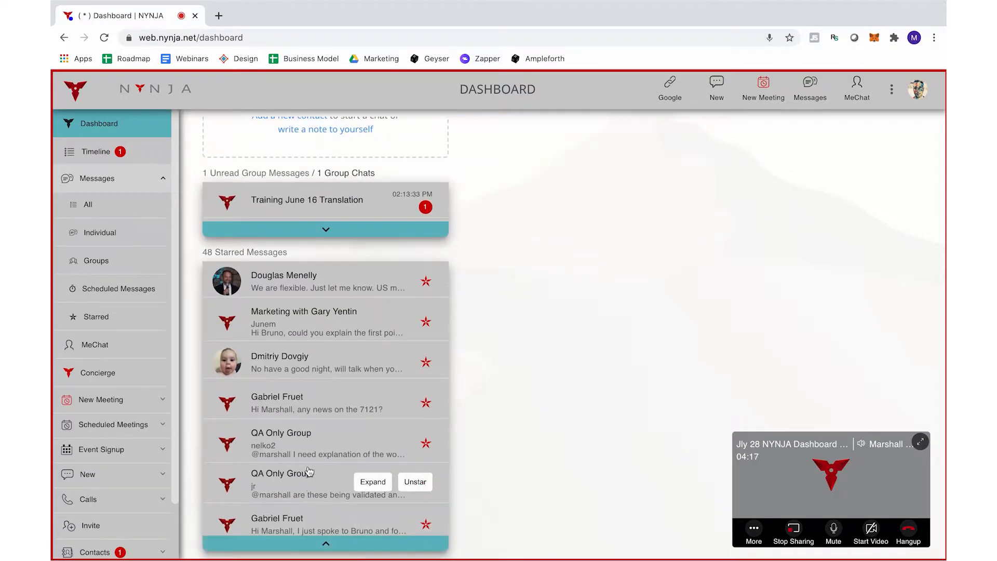
scroll("down", 3)
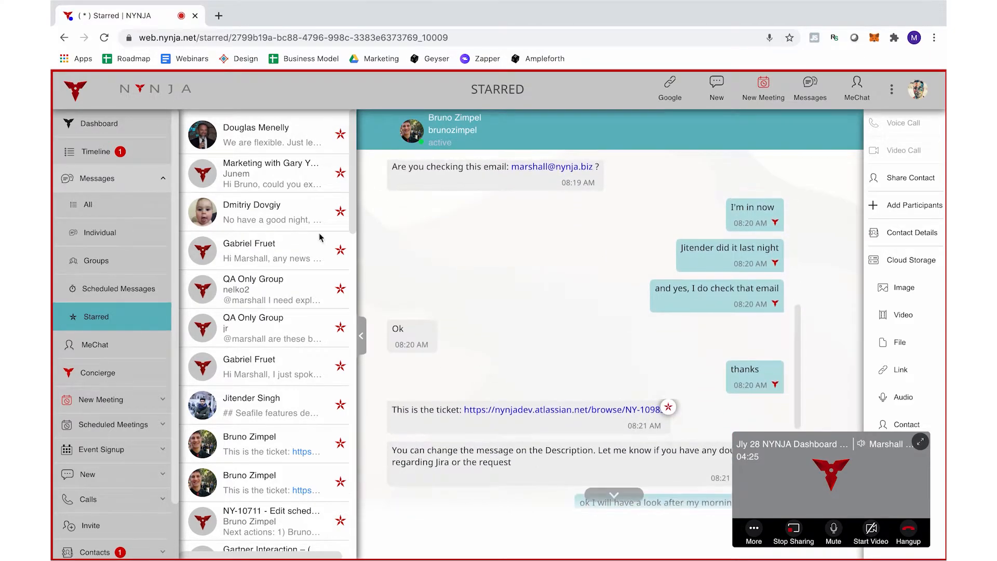
left_click(95, 123)
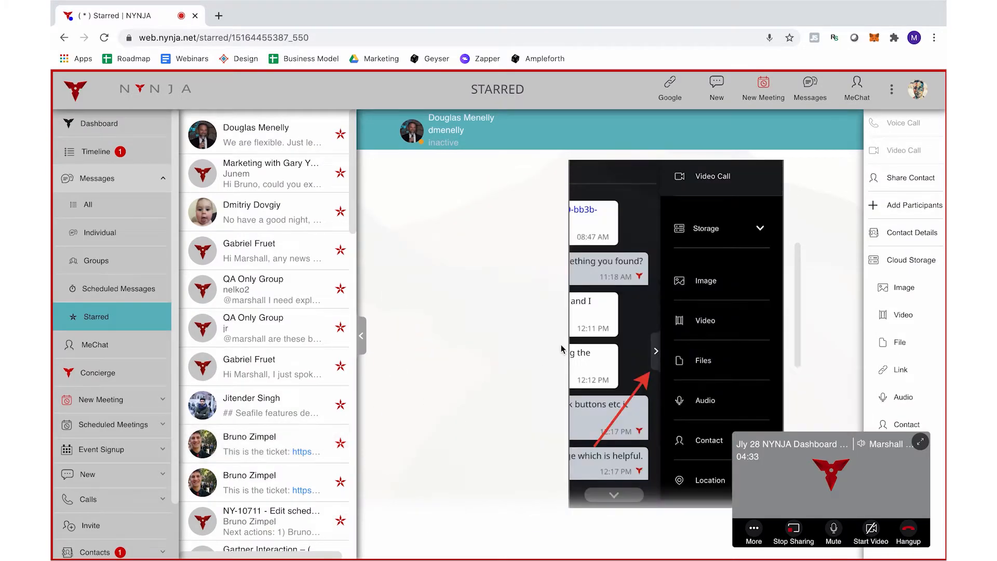
scroll("down", 3)
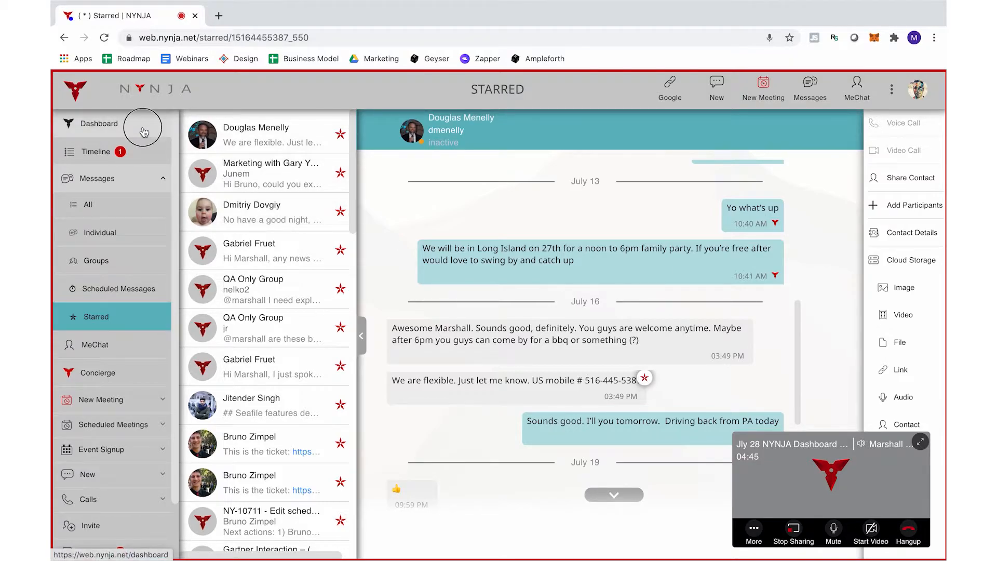
left_click(98, 124)
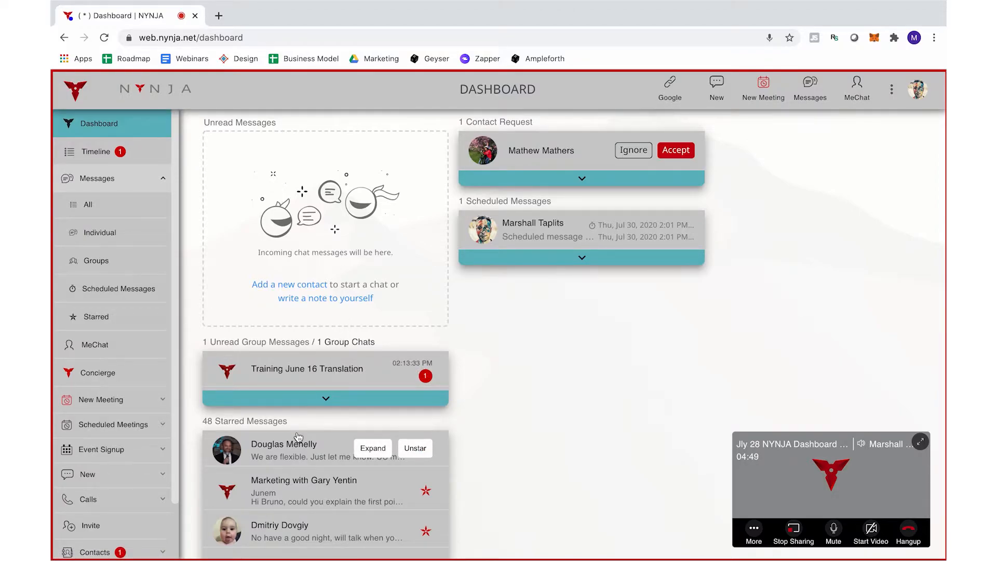
scroll("down", 3)
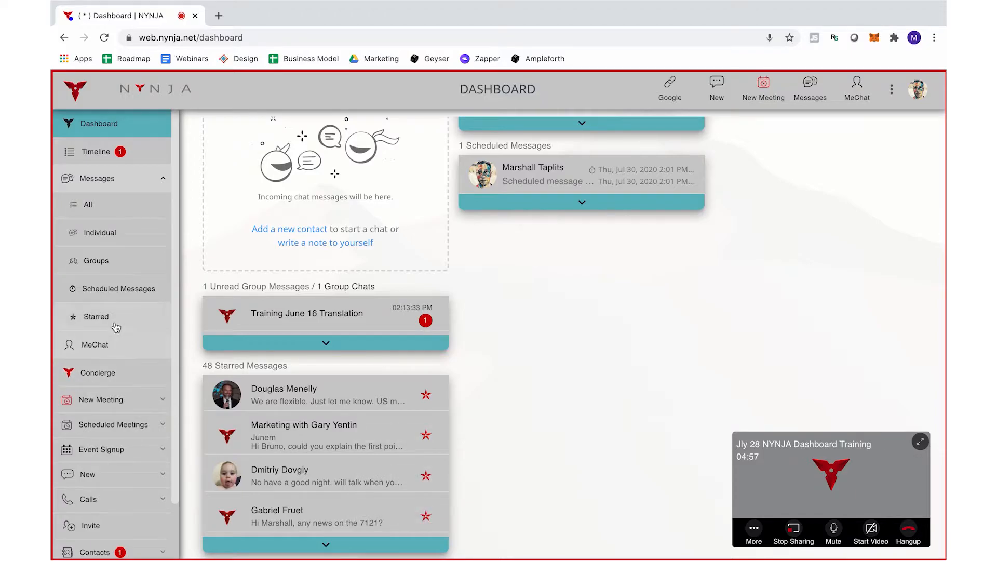
Step: Browse the Starred page, including the NY-10711 Edit schedule meeting item, then return to the Dashboard showing 48 starred
left_click(95, 316)
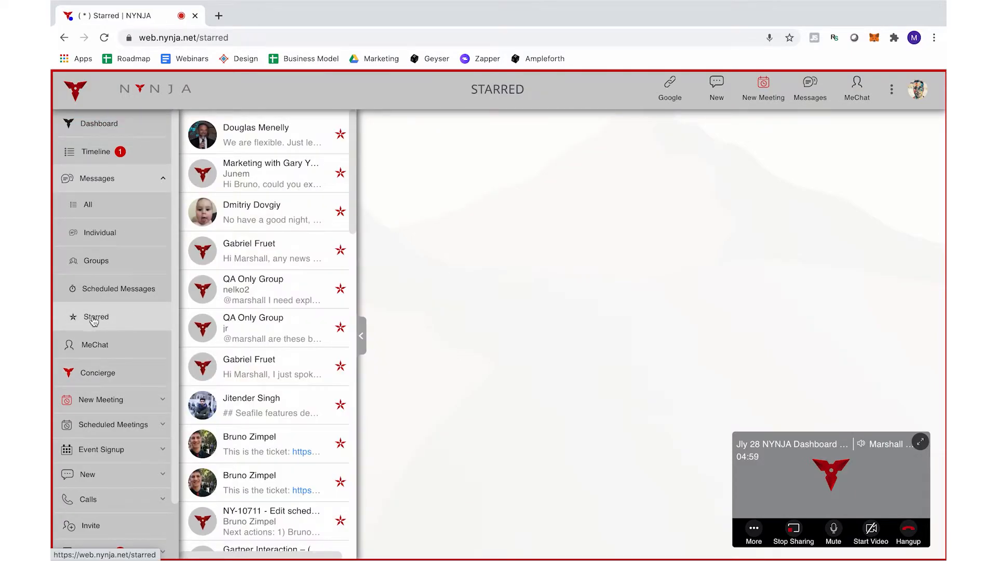
left_click(95, 317)
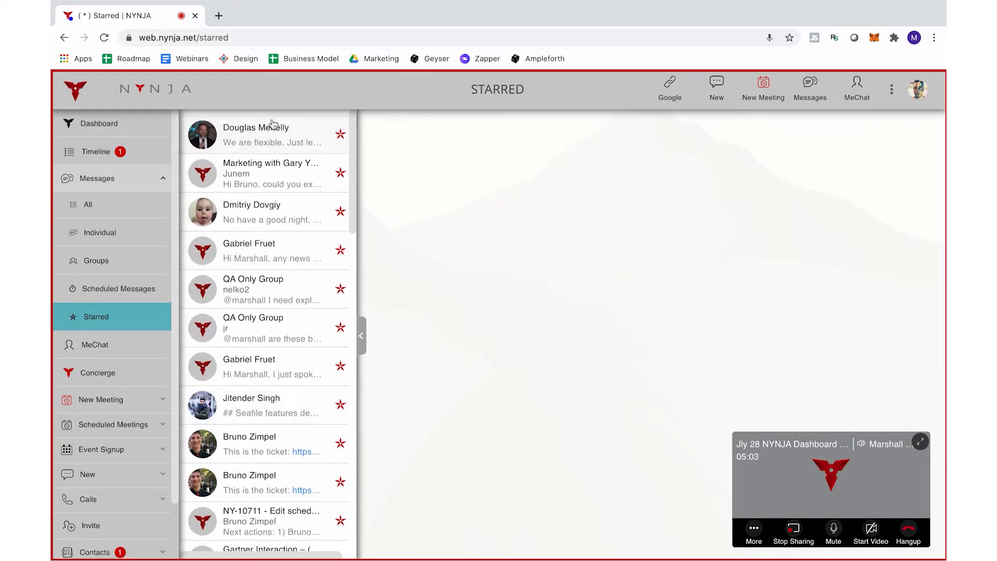
left_click(264, 134)
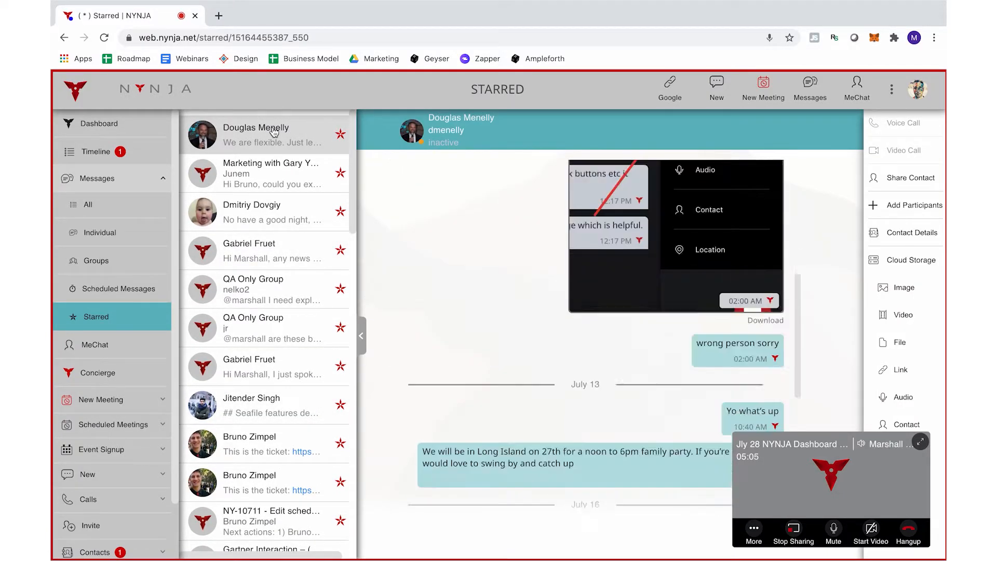
scroll("down", 3)
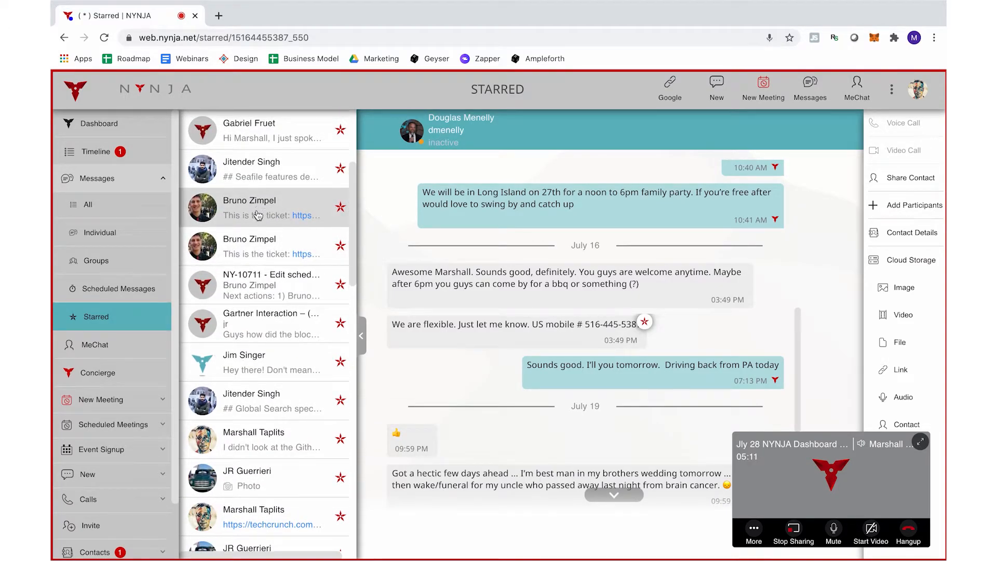
left_click(264, 284)
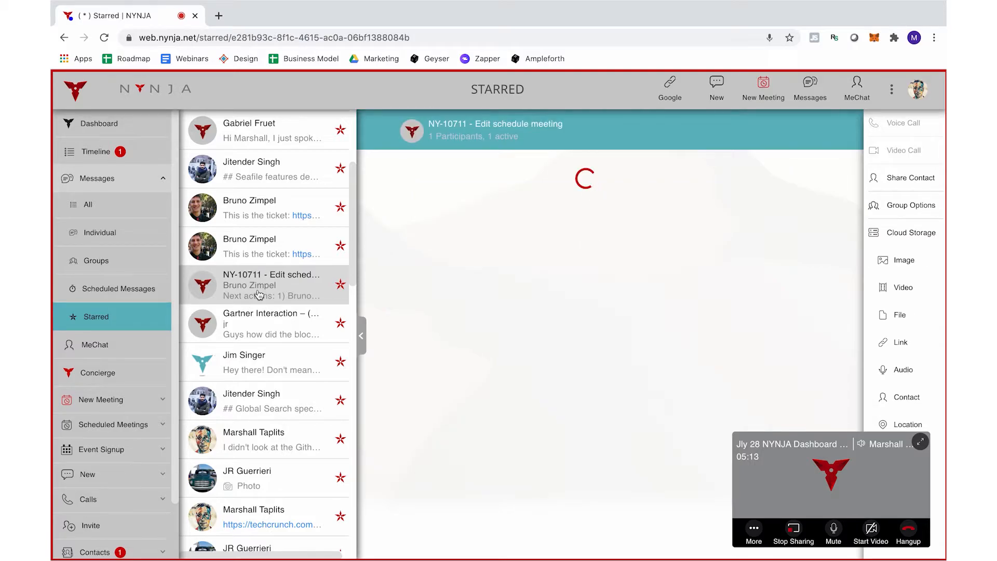
left_click(265, 284)
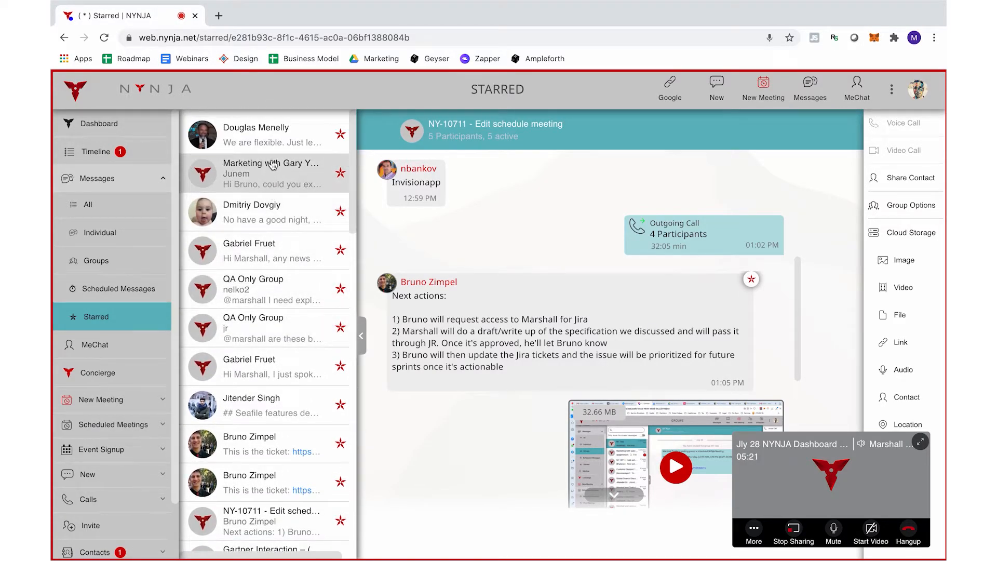
mouse_move(229, 251)
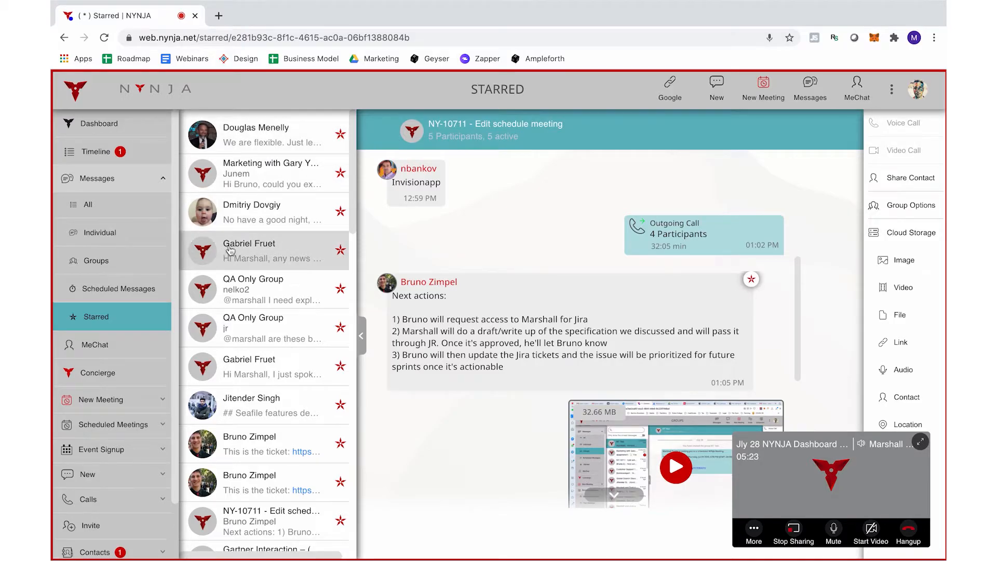
left_click(99, 124)
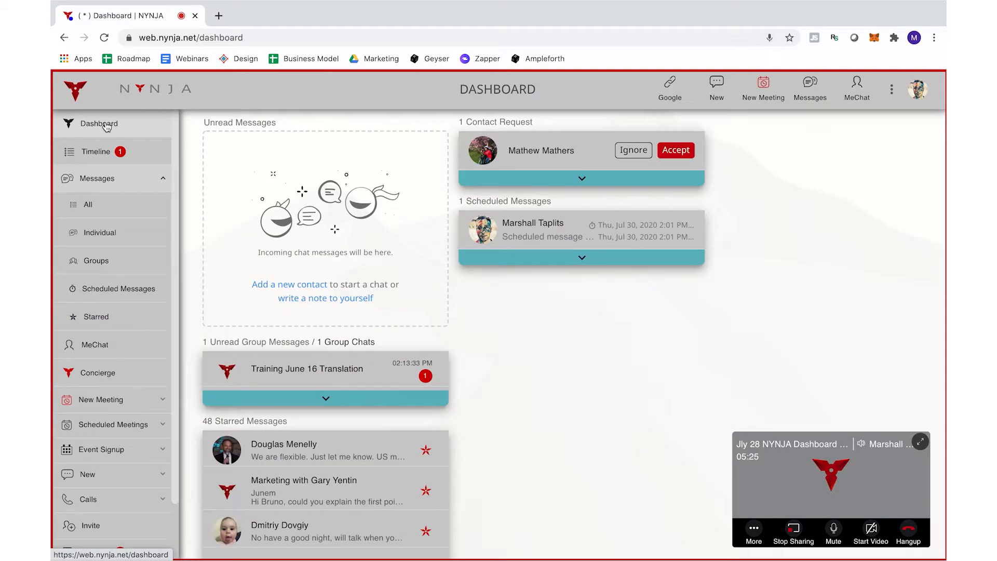
left_click(98, 123)
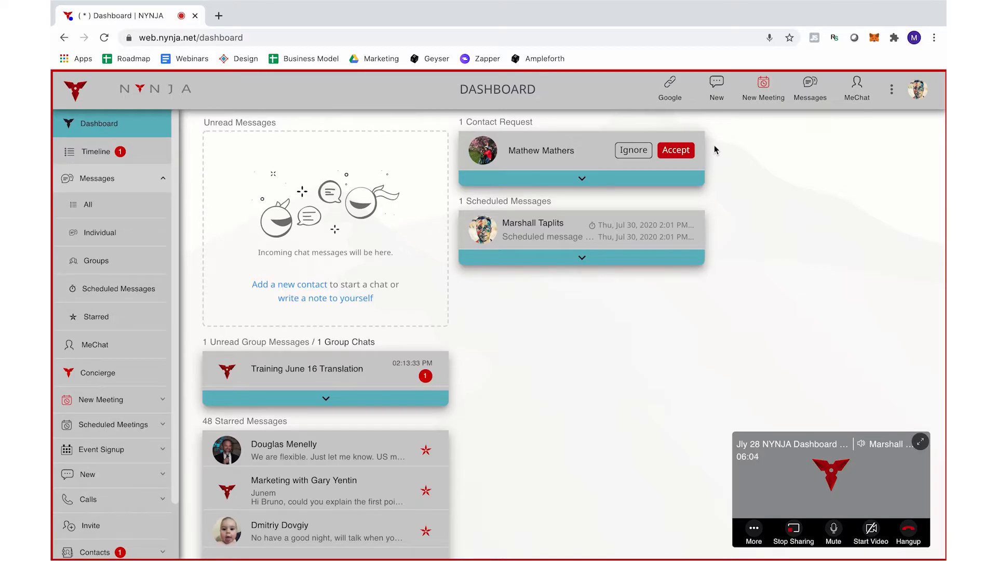
mouse_move(688, 140)
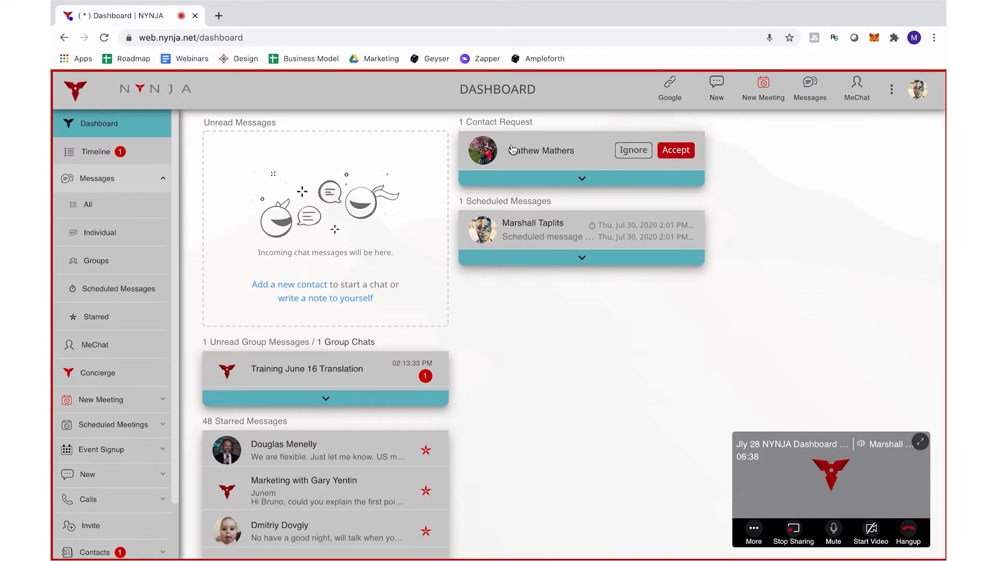
mouse_move(503, 152)
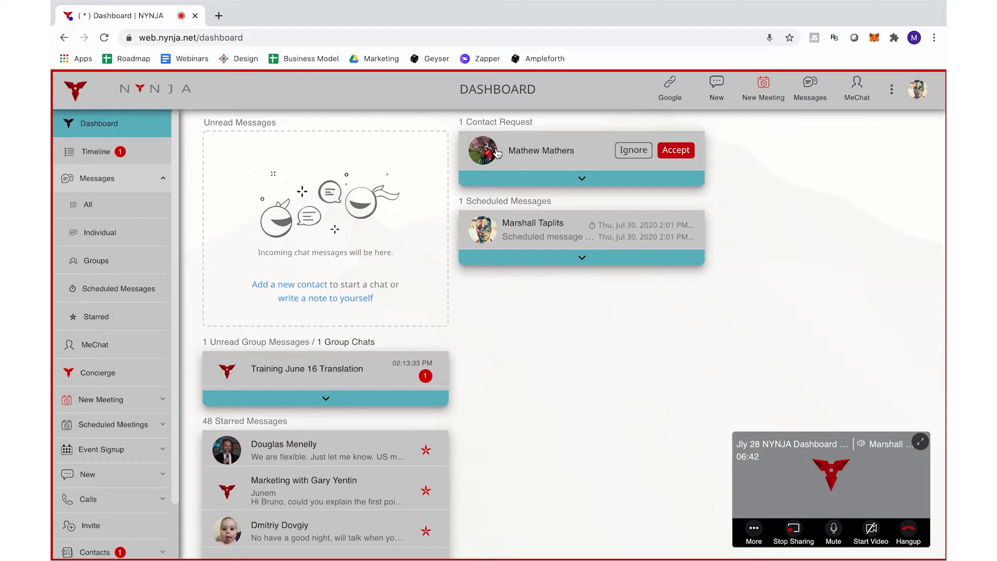
left_click(96, 152)
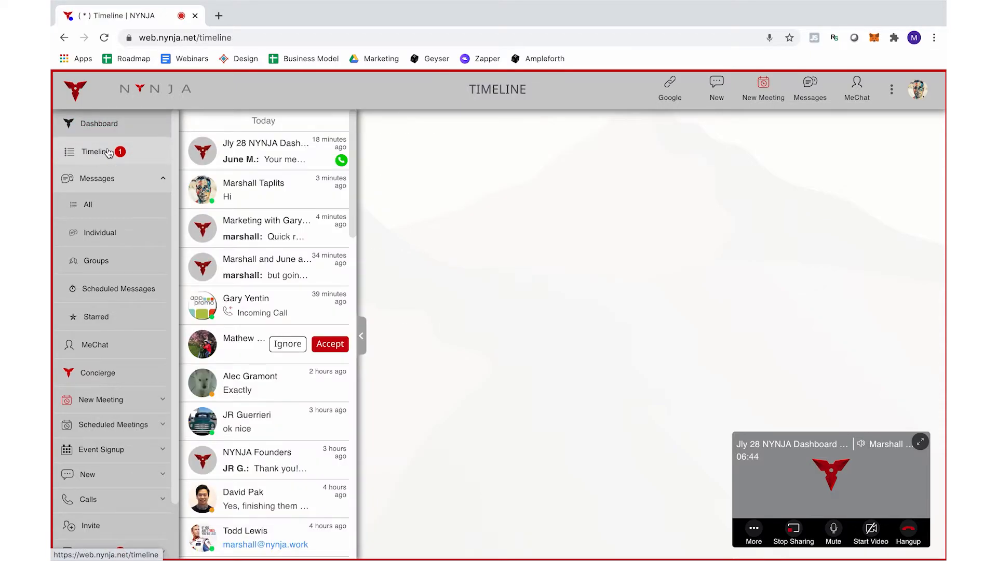
left_click(95, 152)
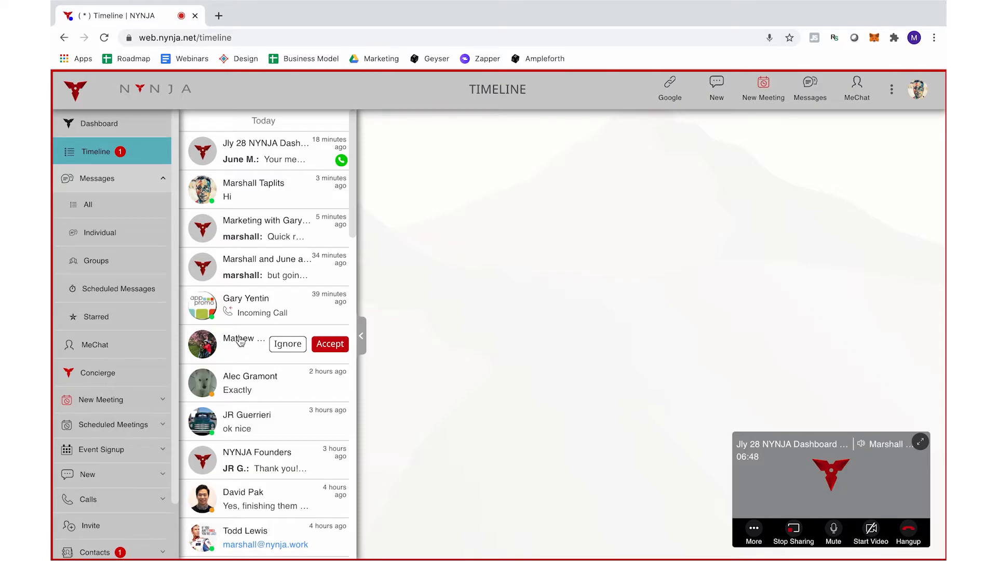
mouse_move(203, 343)
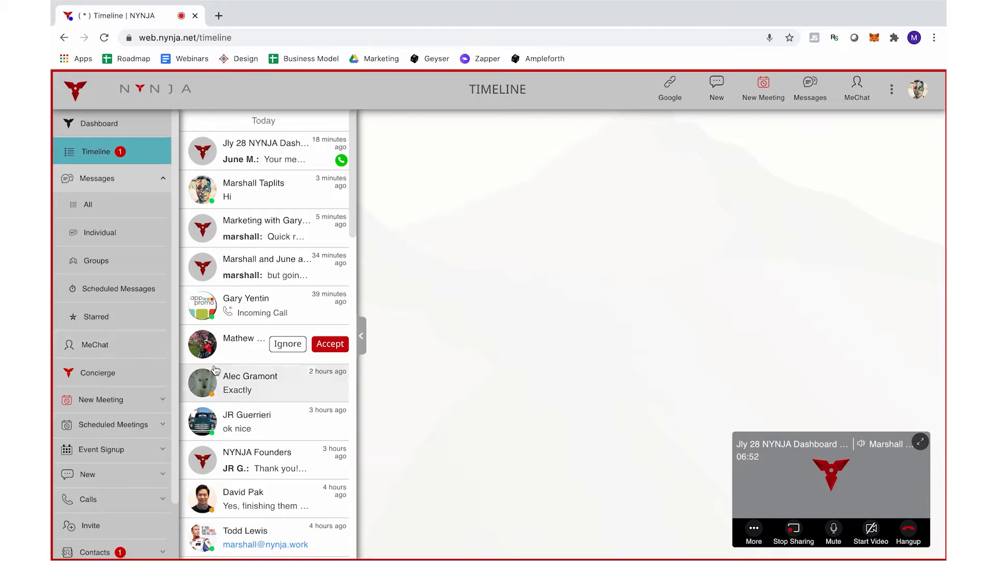
left_click(93, 486)
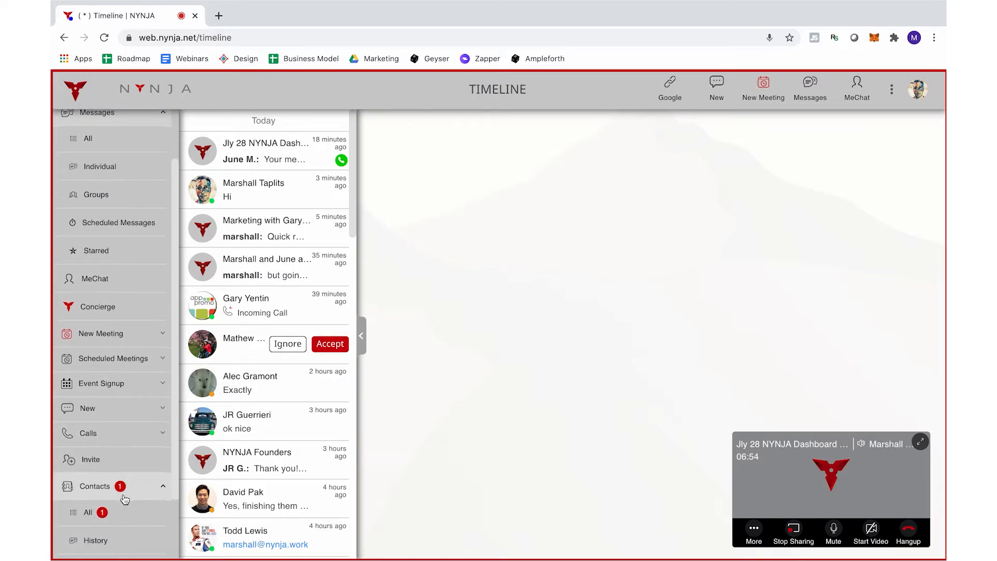
left_click(87, 512)
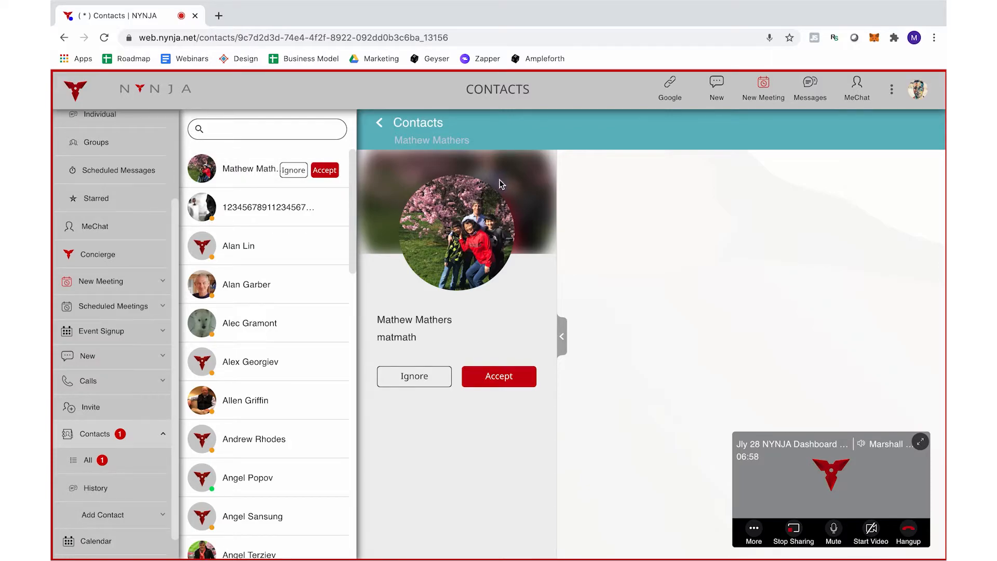
mouse_move(418, 142)
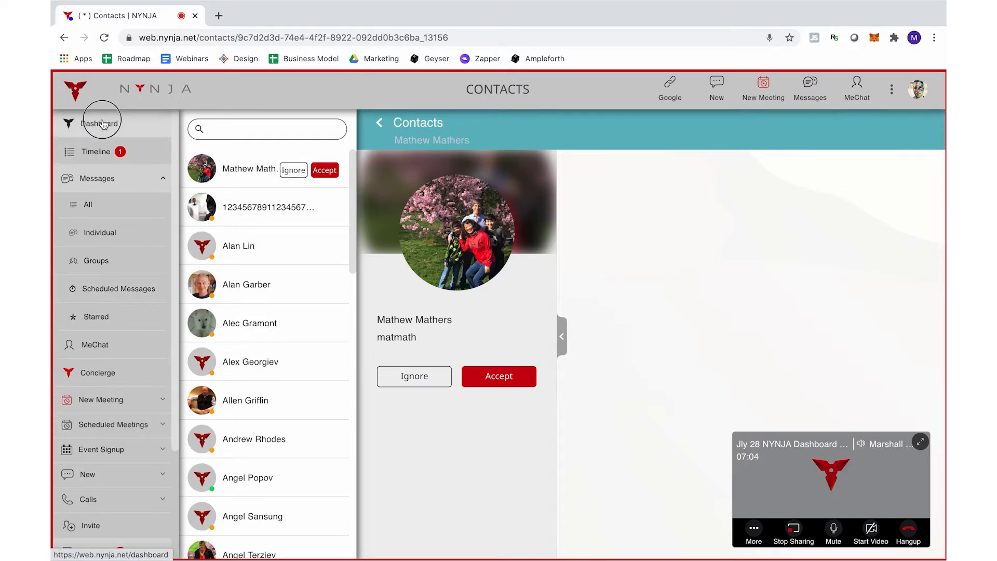
left_click(100, 123)
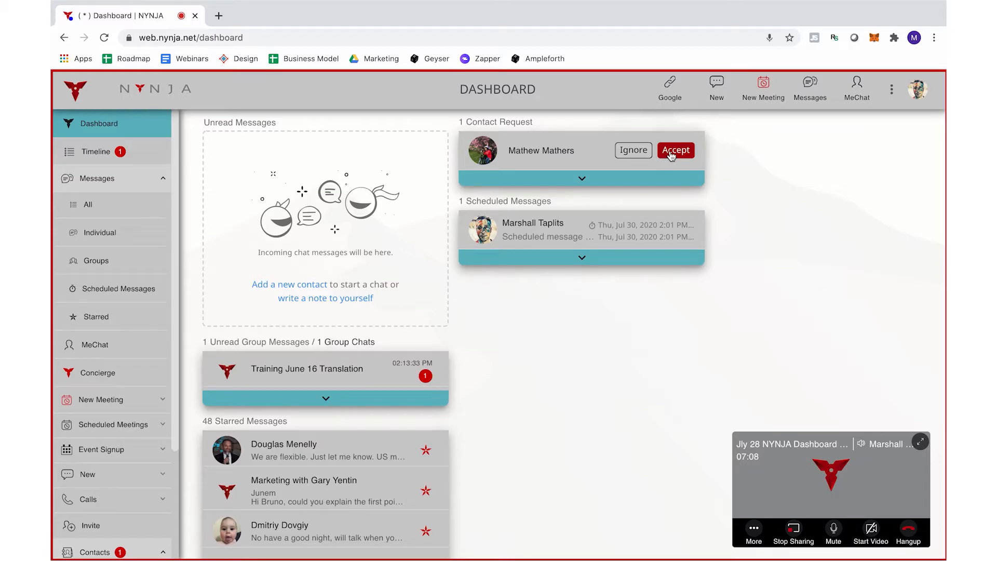
left_click(676, 149)
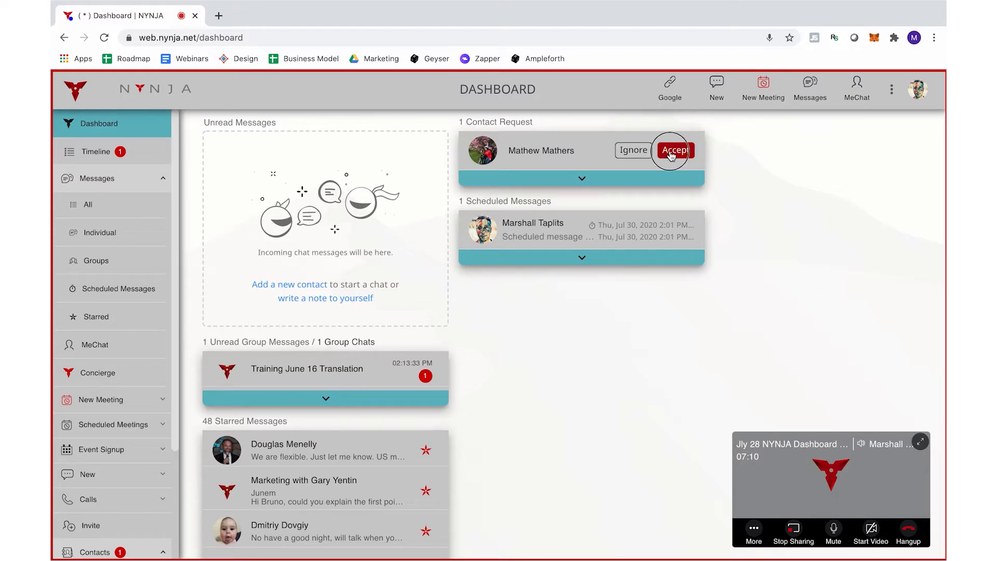
left_click(674, 149)
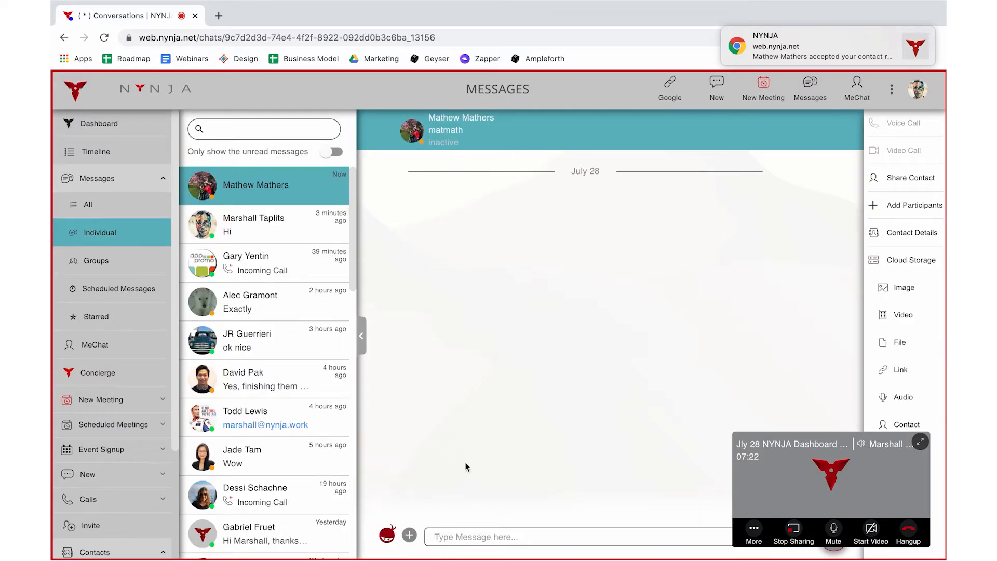
type("Hi there")
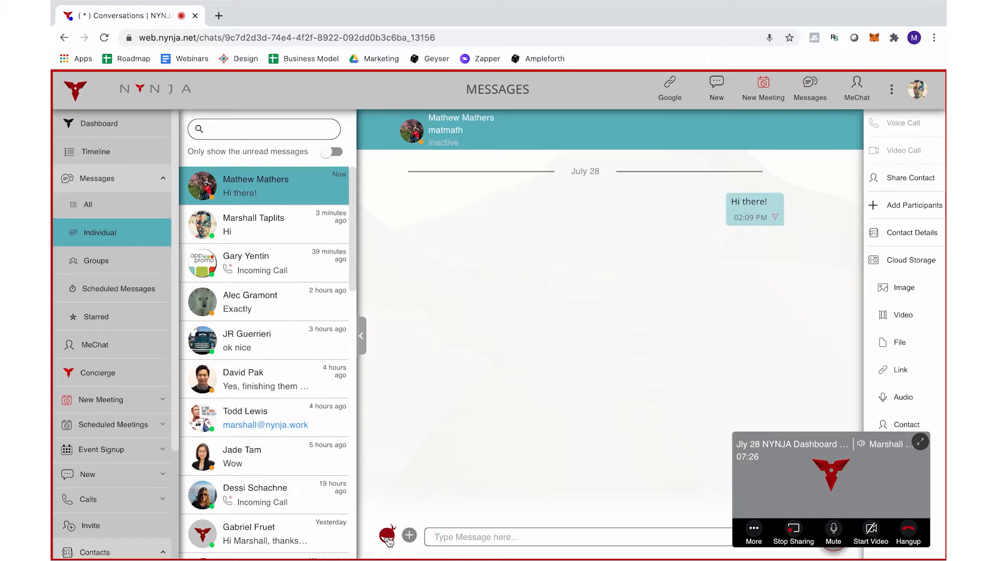
Step: Send a ninja sticker from the Nynja Stickers collection to the new contact
left_click(390, 537)
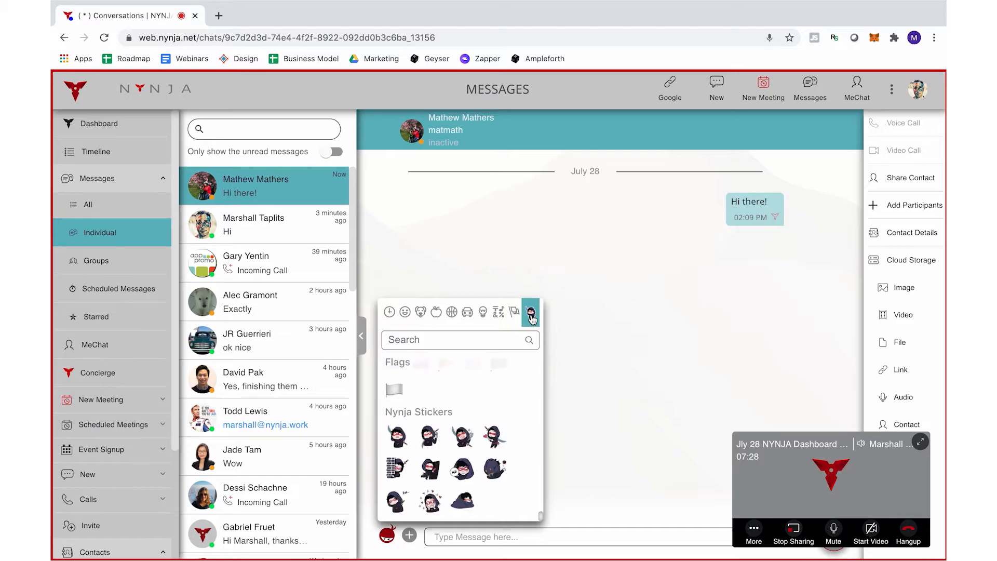
left_click(430, 437)
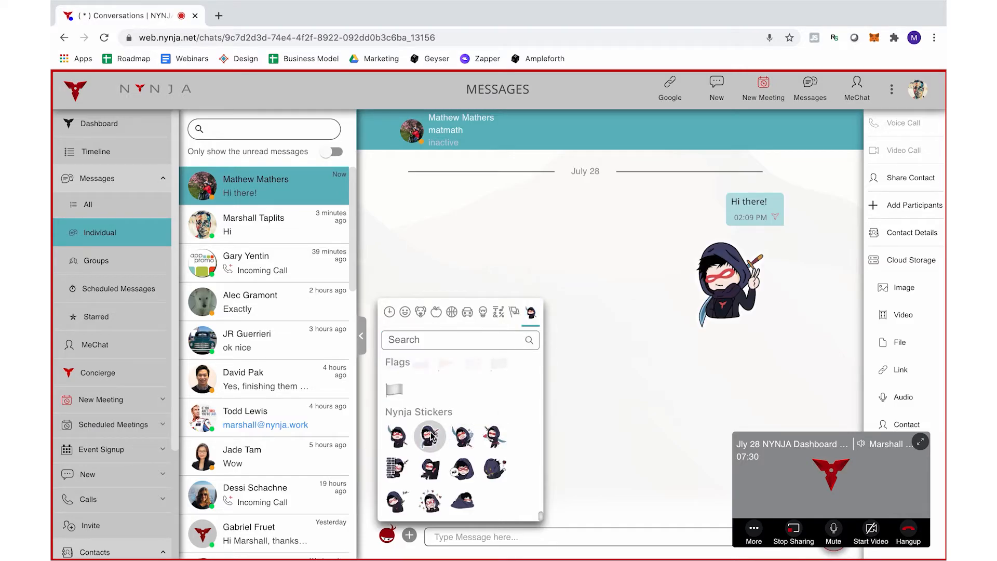
left_click(430, 435)
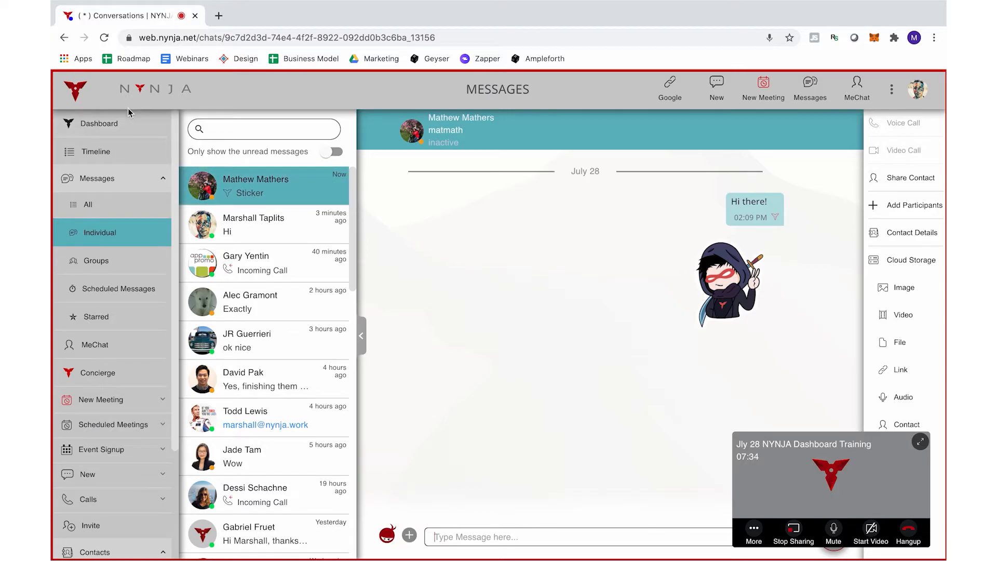
left_click(100, 123)
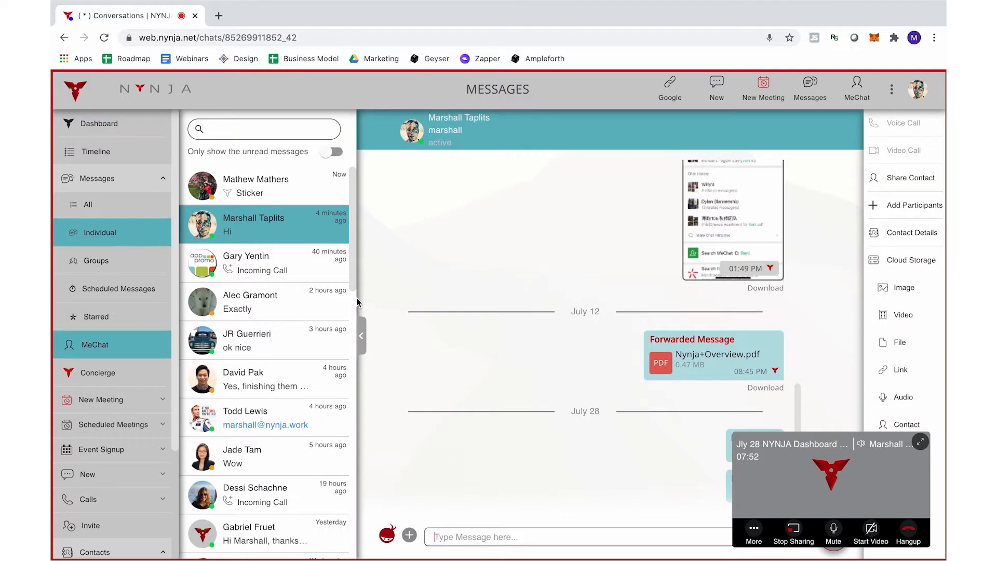
mouse_move(841, 455)
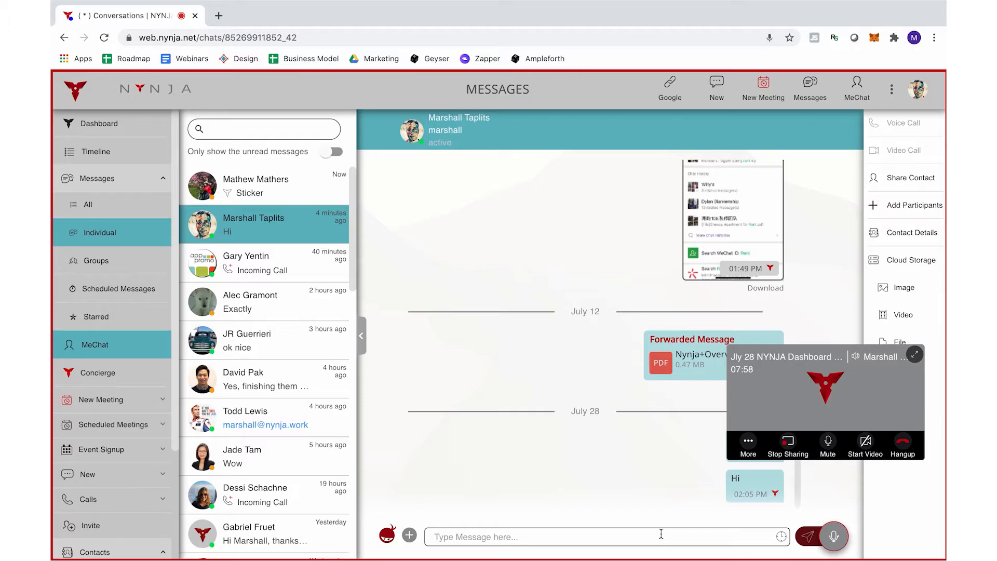
type("Pick")
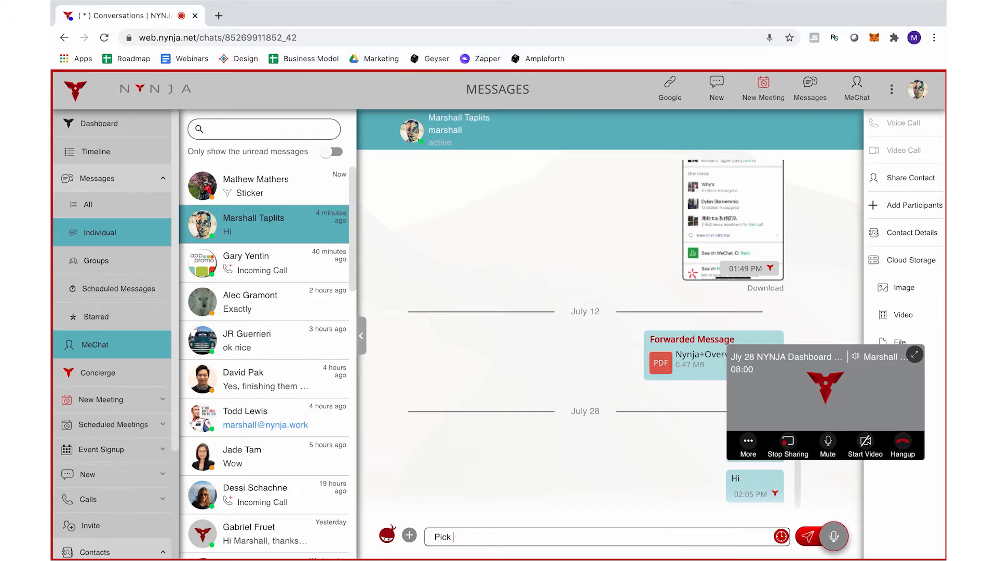
type("up milk")
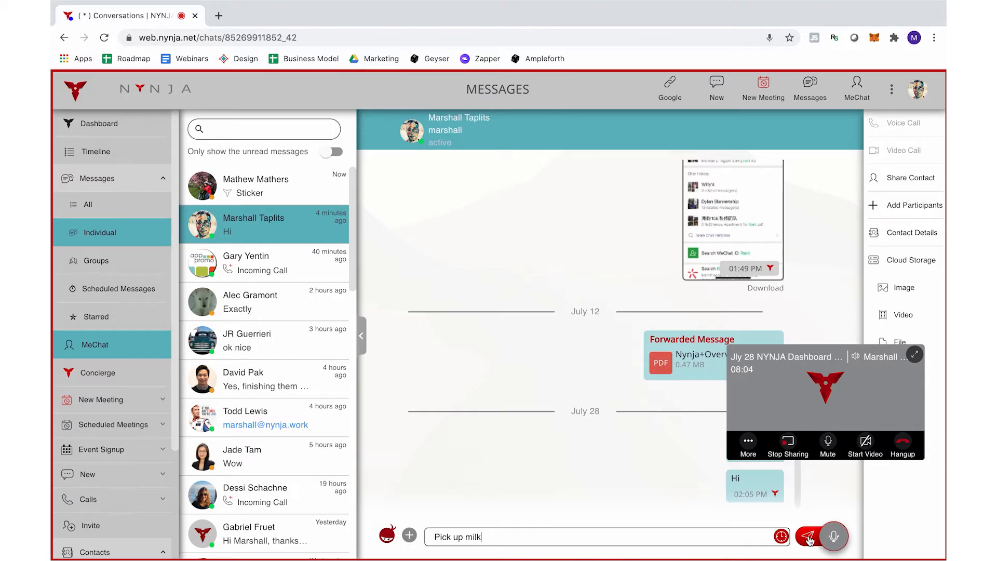
left_click(808, 536)
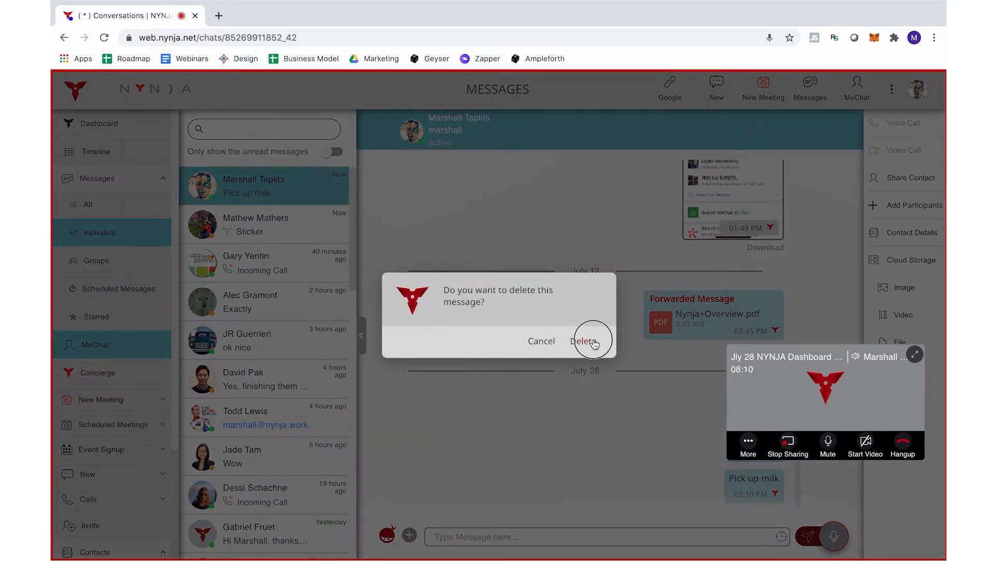
Step: Delete the sent message and draft 'Pick up milk' again
left_click(581, 341)
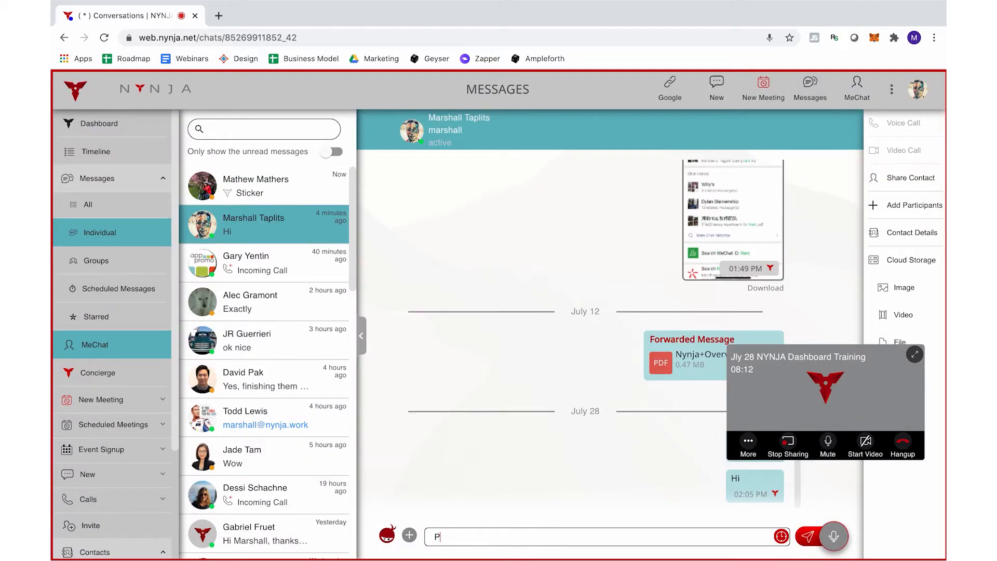
type("ick up milk")
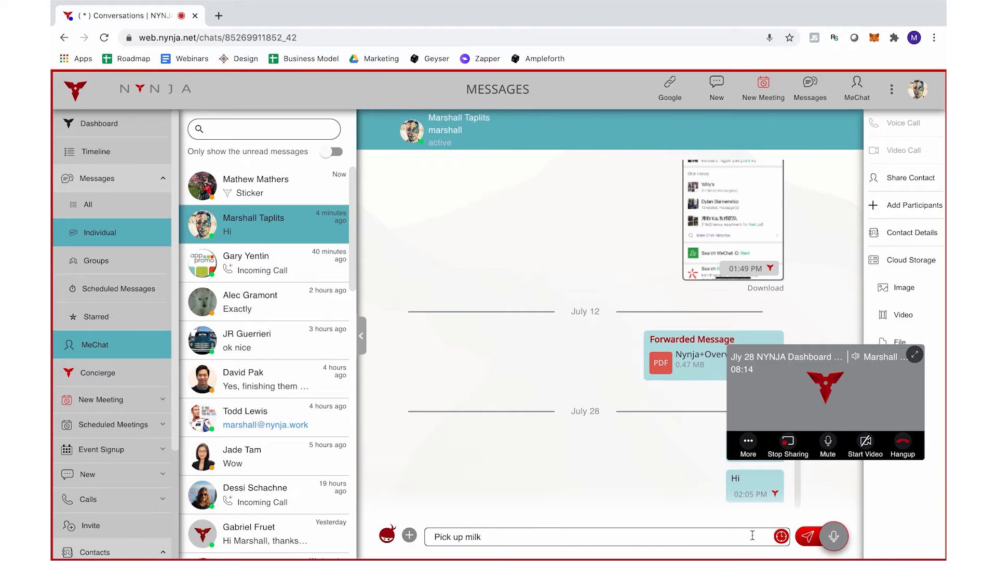
Step: Schedule the drafted message for today, Tuesday July 28, 2020 at 5:30 PM
left_click(782, 537)
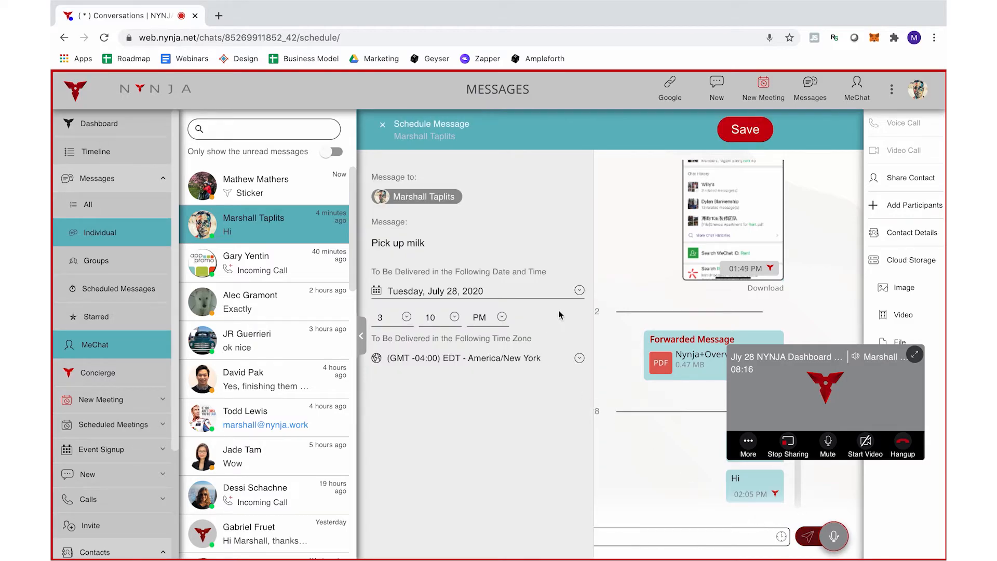
left_click(446, 290)
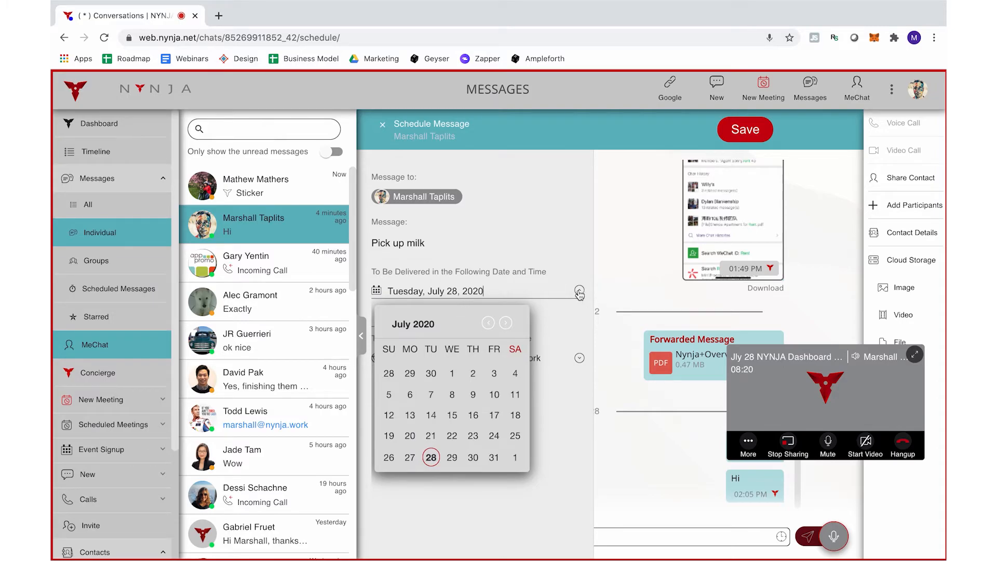
left_click(579, 291)
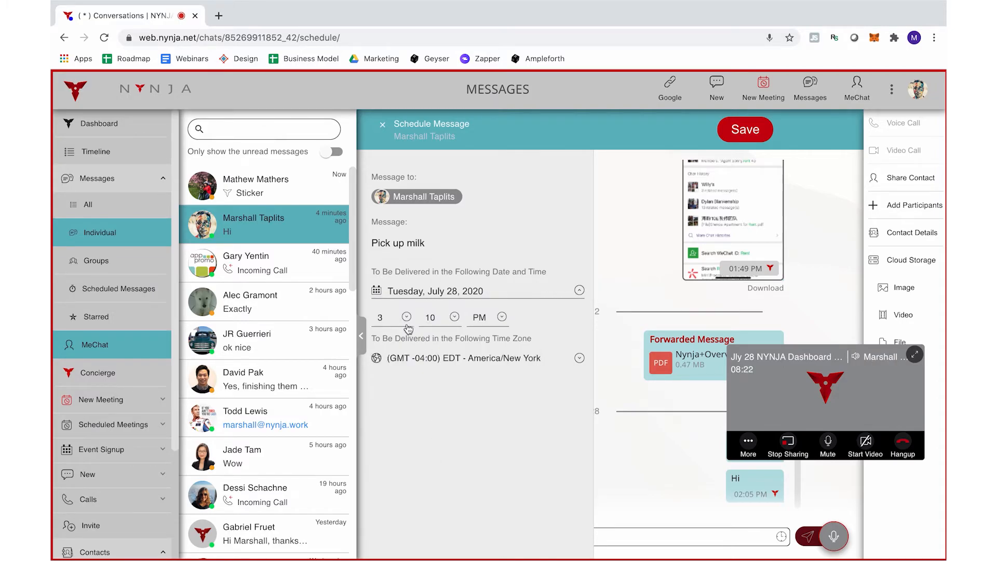
left_click(408, 312)
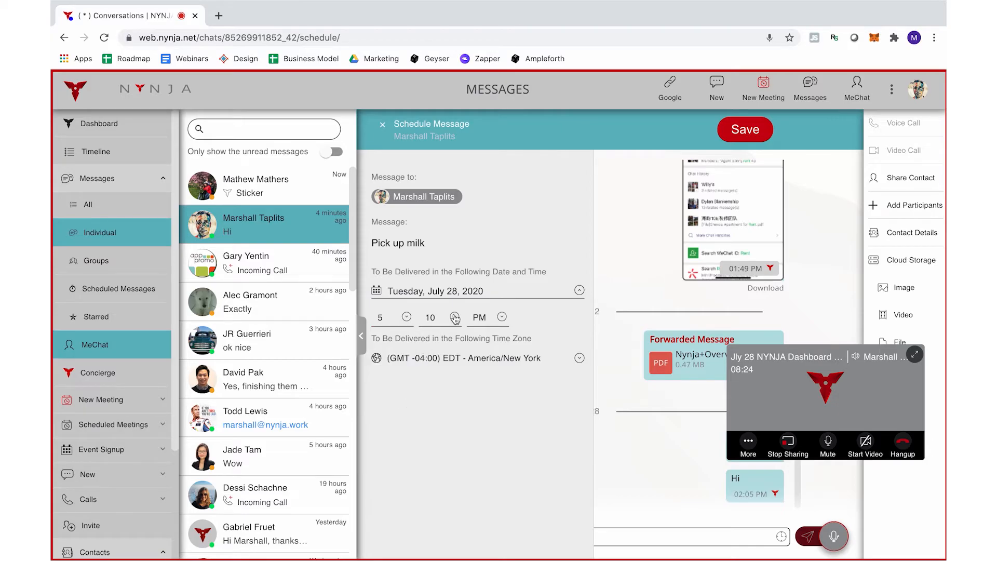
left_click(430, 317)
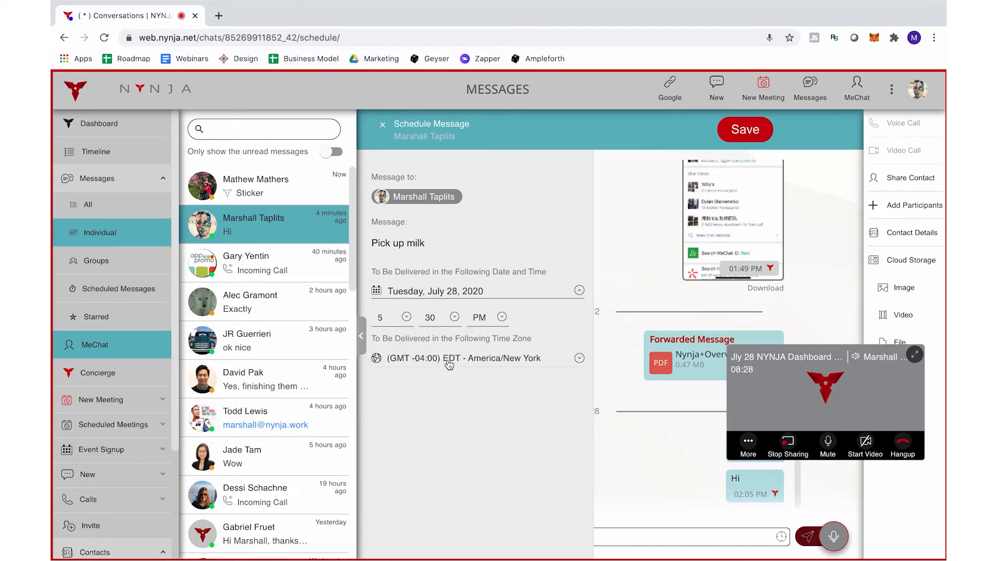
Step: Search the time zone field and choose (GMT -04:00) EDT - America/New York
type("hong")
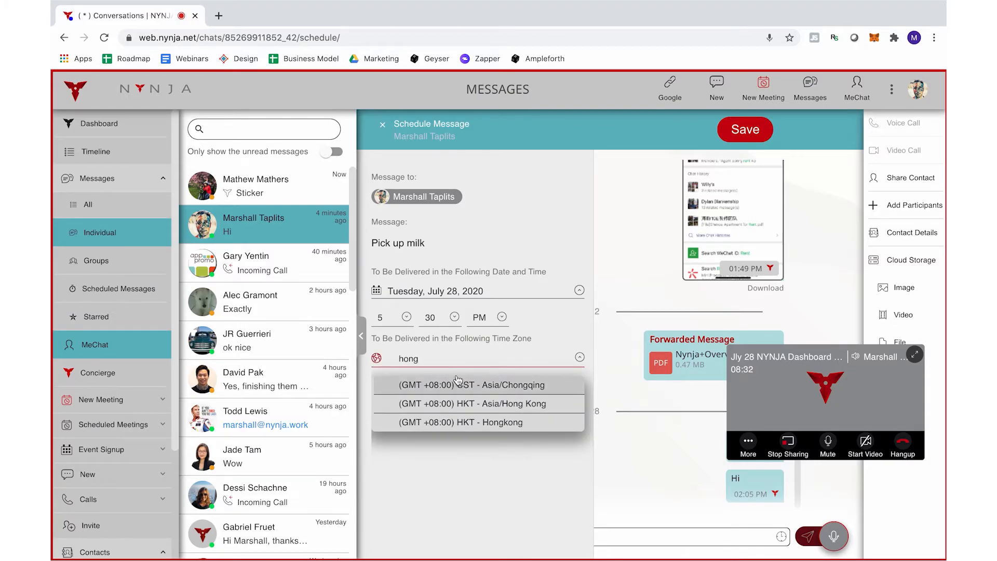
type("lond")
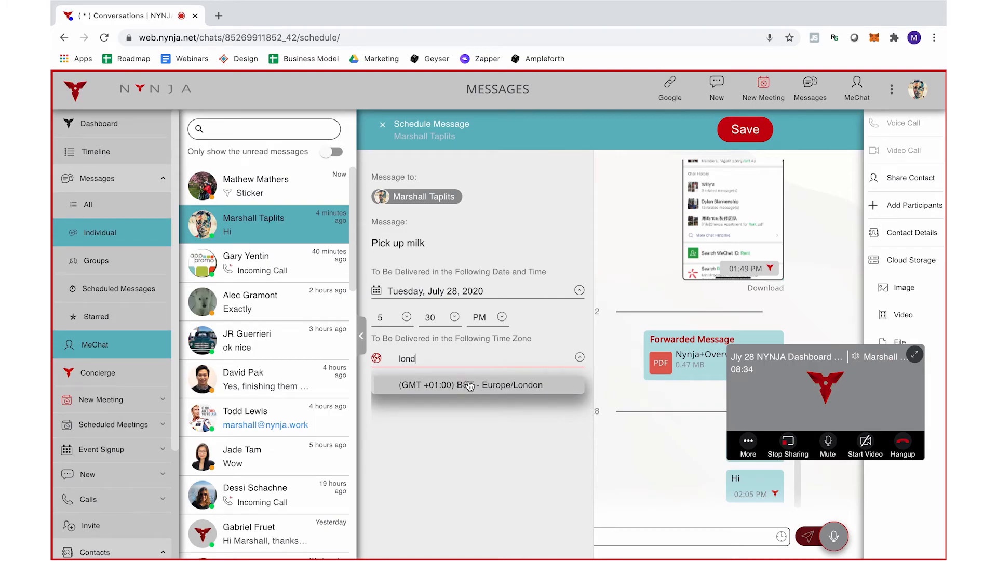
type("east")
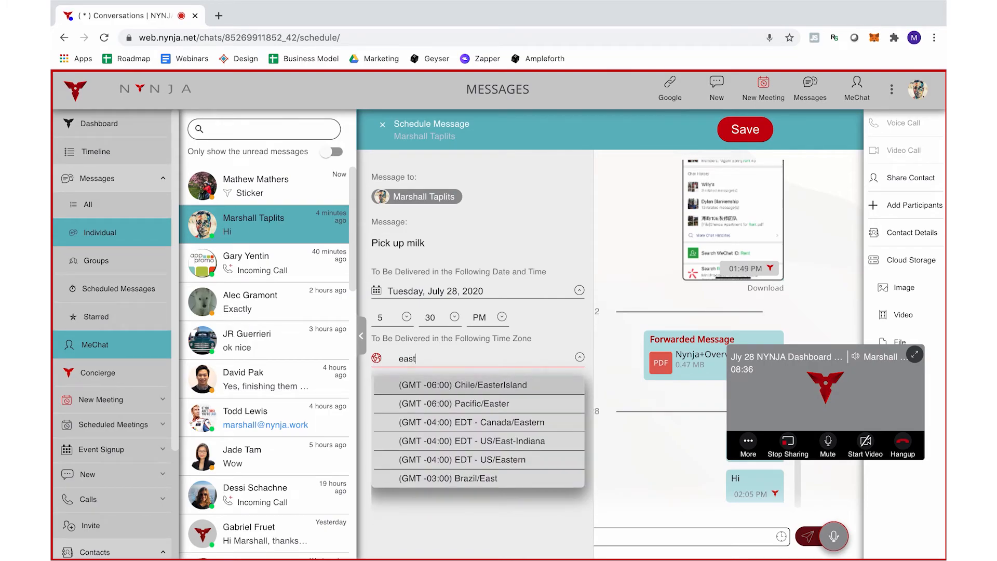
type("new")
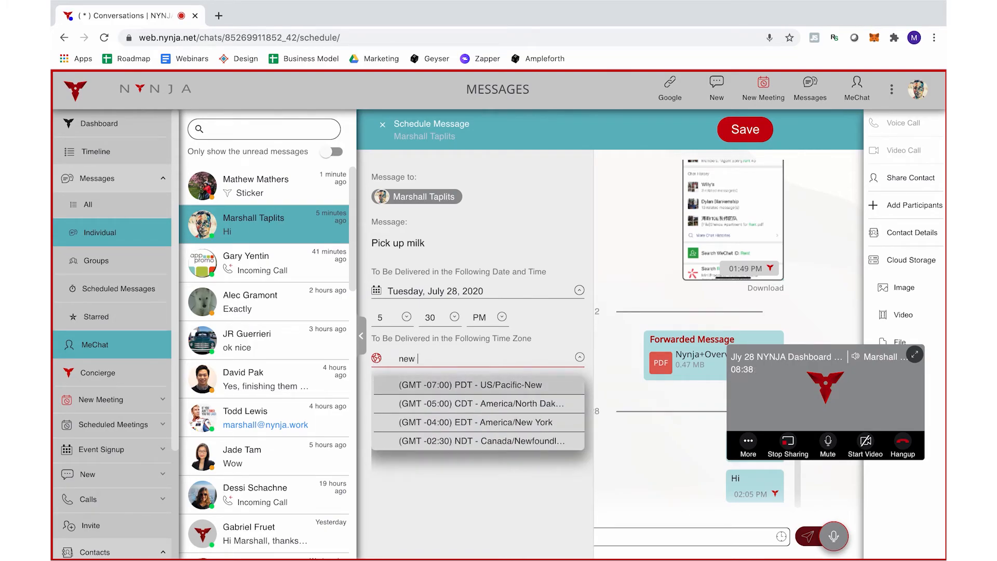
left_click(468, 422)
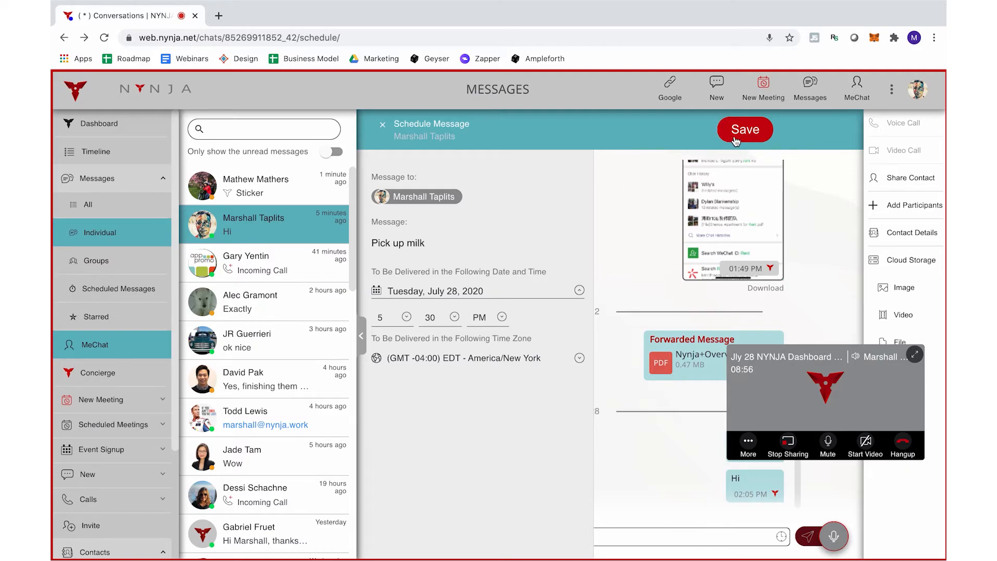
Step: Save the scheduled 'Pick up milk' message and return to the dashboard
left_click(744, 129)
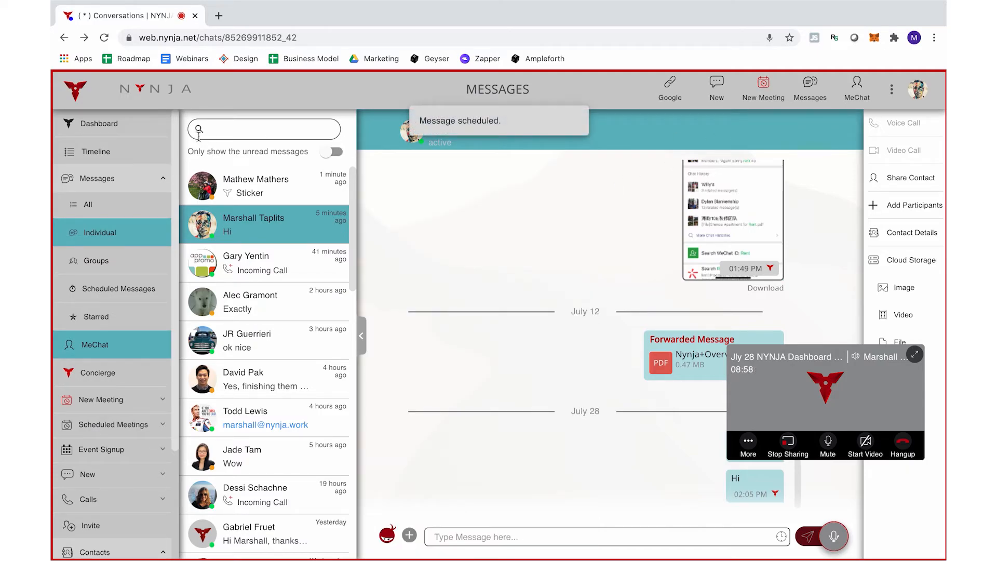
left_click(100, 124)
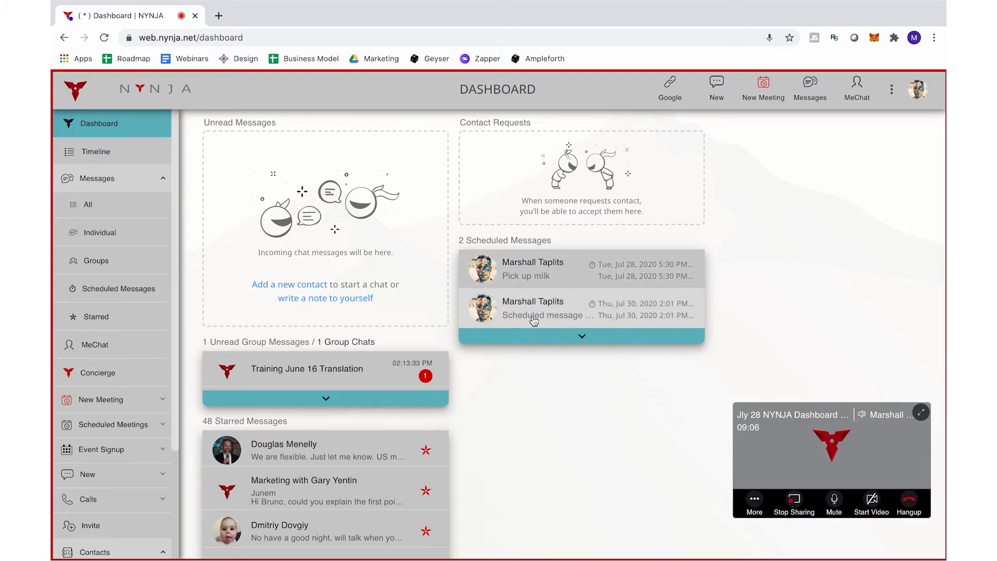
Step: Review the demo scheduled message's details and expand the Scheduled Meetings section
left_click(543, 308)
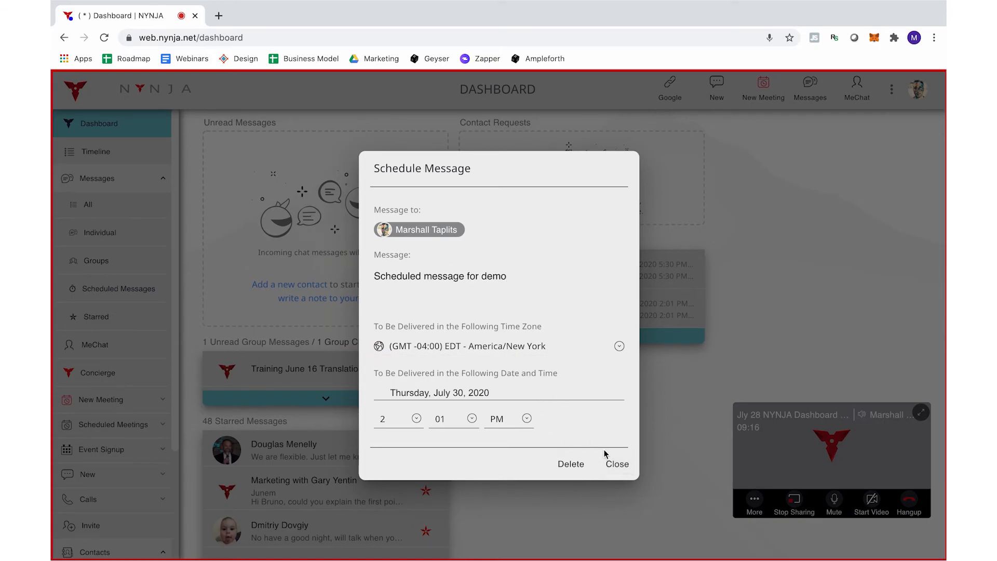
left_click(616, 464)
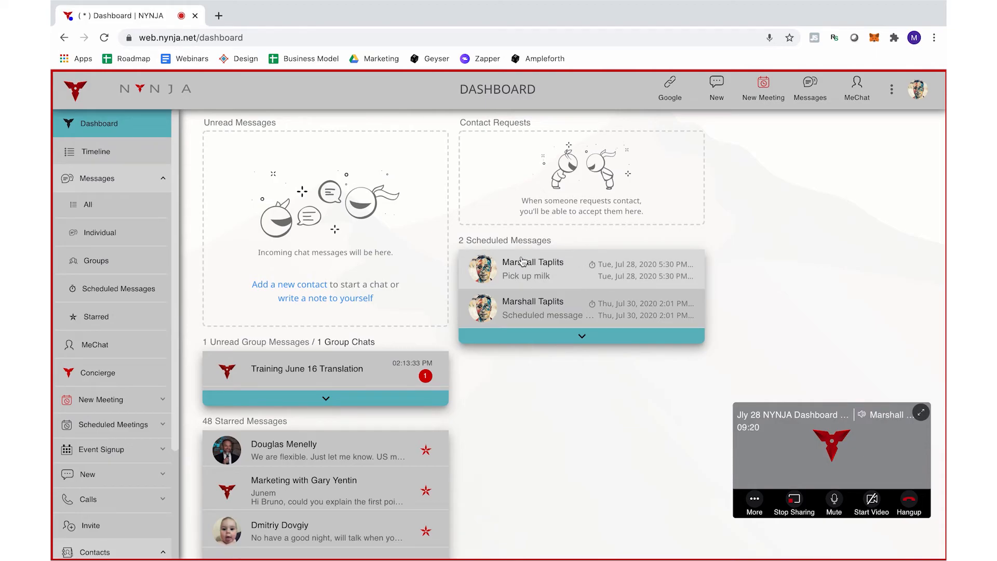
mouse_move(355, 279)
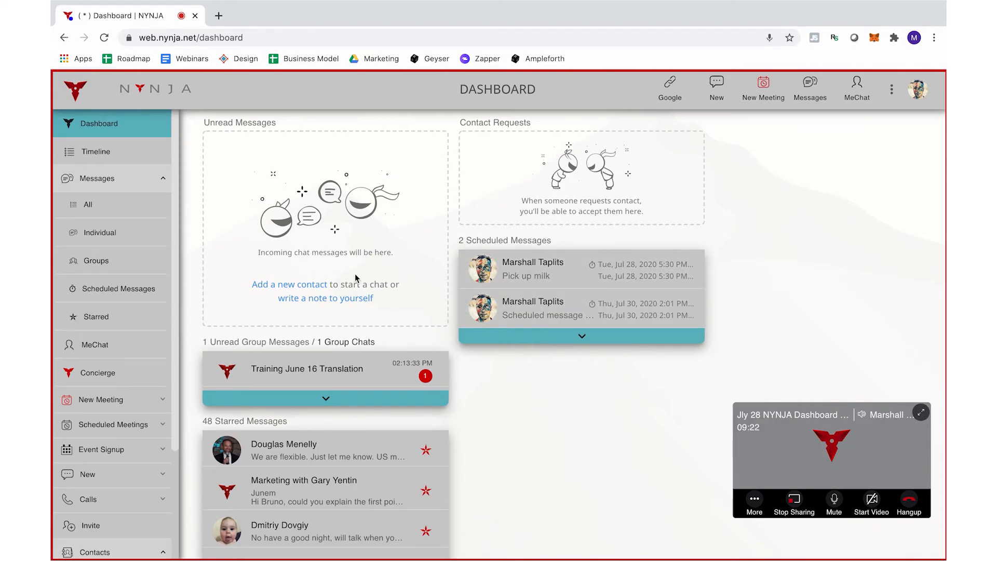
left_click(110, 424)
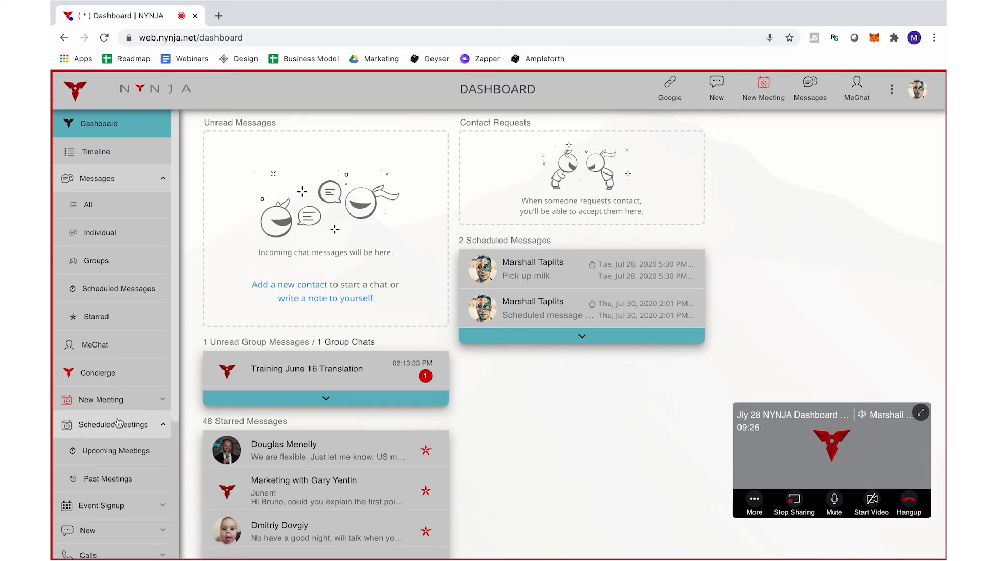
left_click(121, 288)
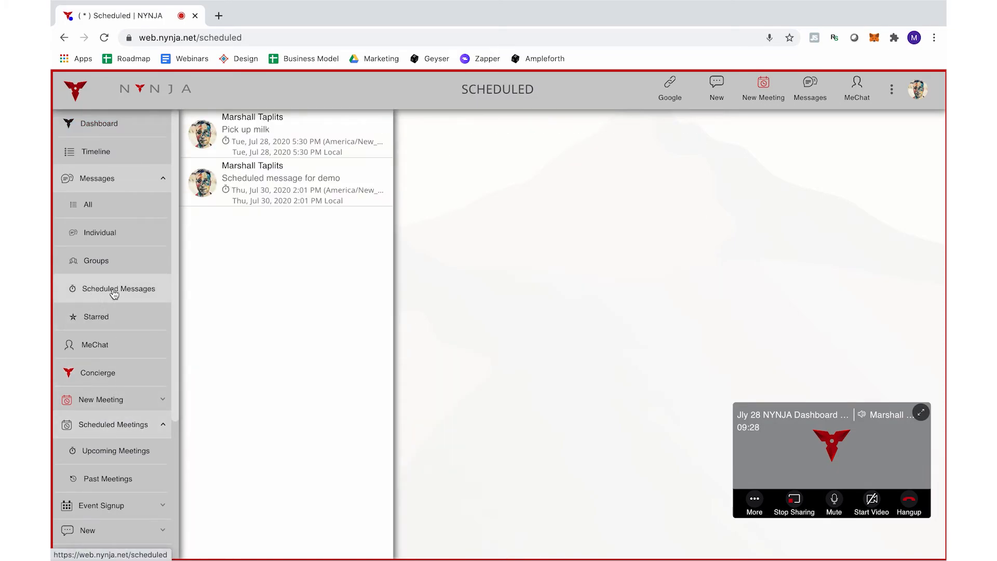
left_click(267, 129)
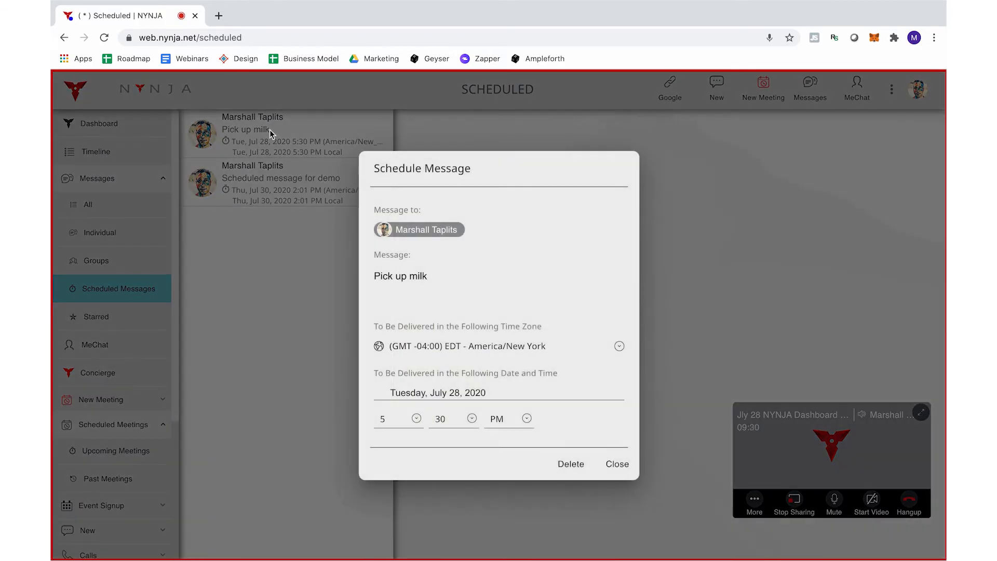
left_click(616, 464)
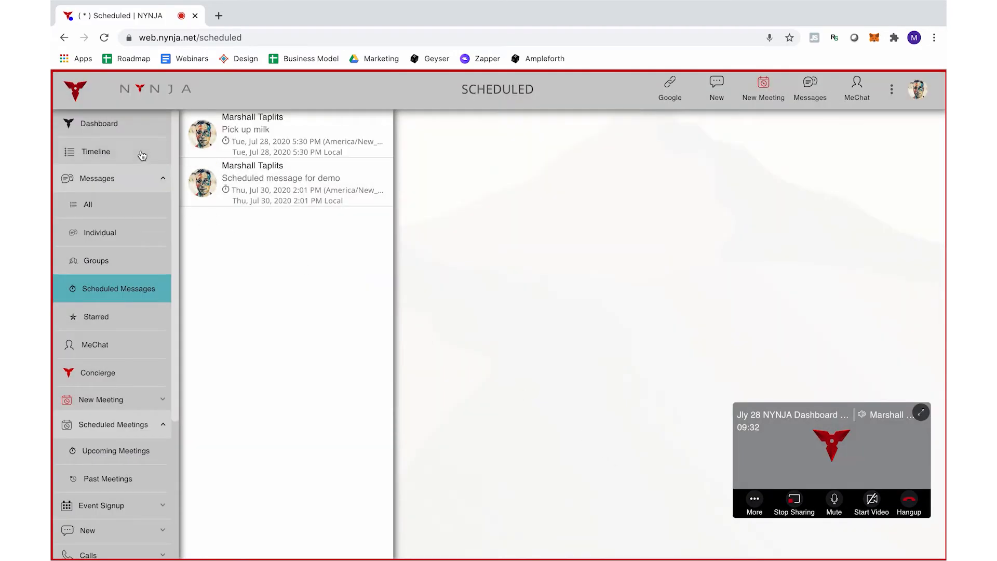
left_click(97, 123)
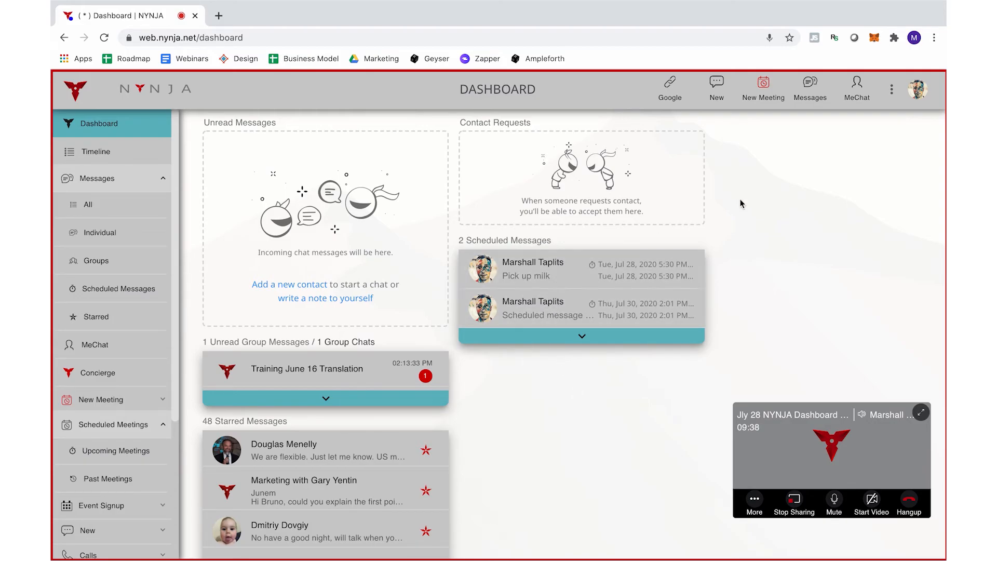
mouse_move(816, 254)
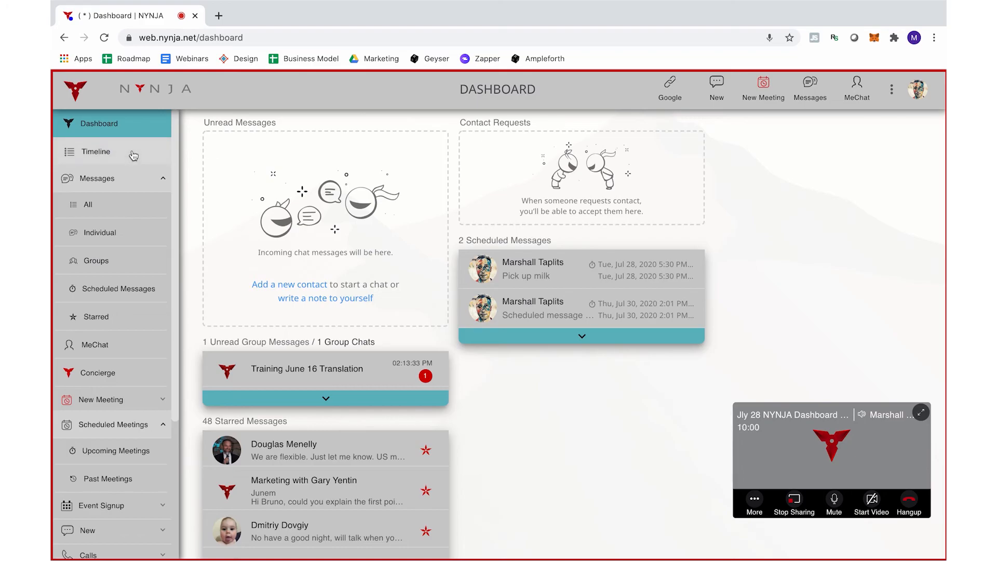
left_click(96, 151)
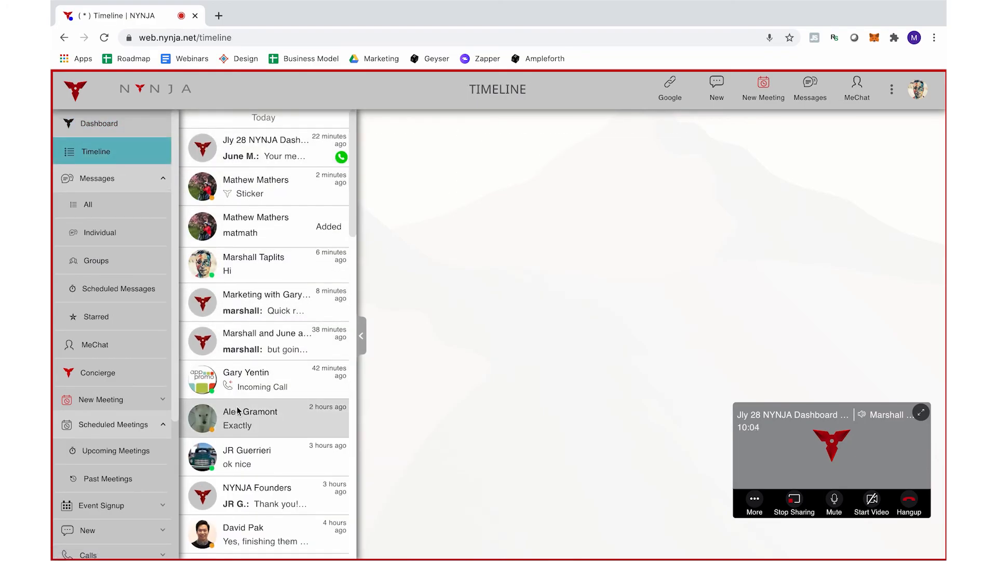
scroll("down", 3)
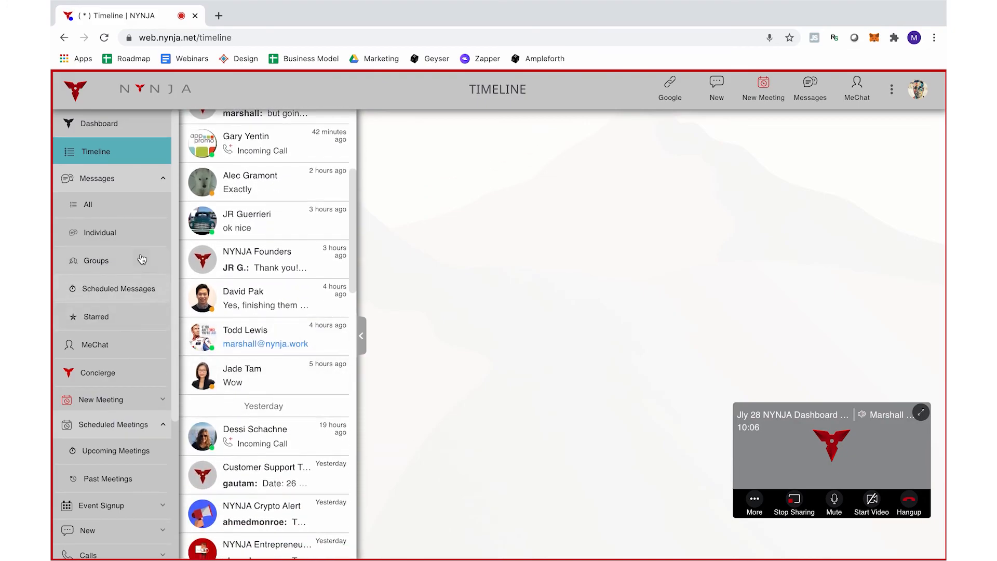
left_click(87, 205)
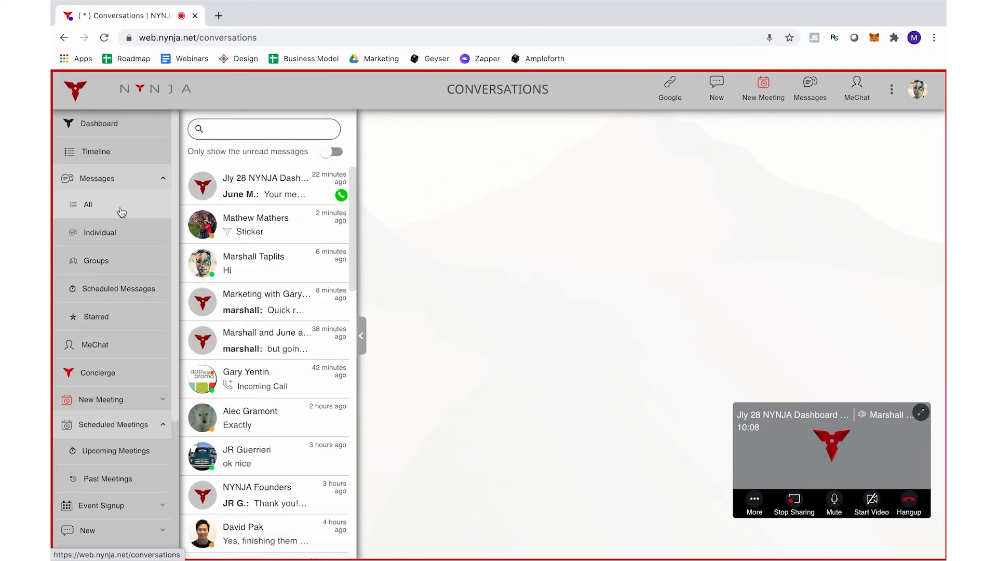
left_click(100, 232)
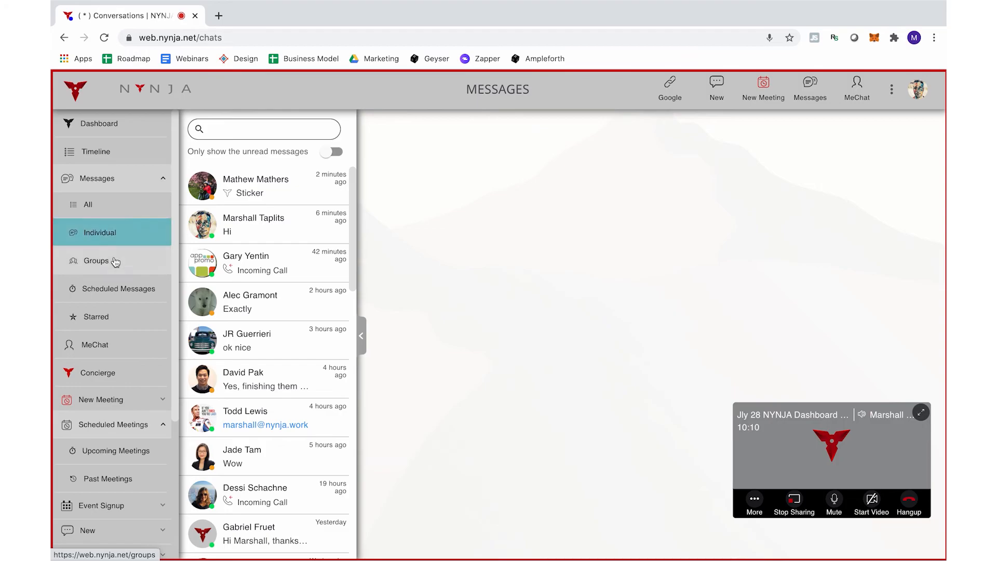
left_click(96, 261)
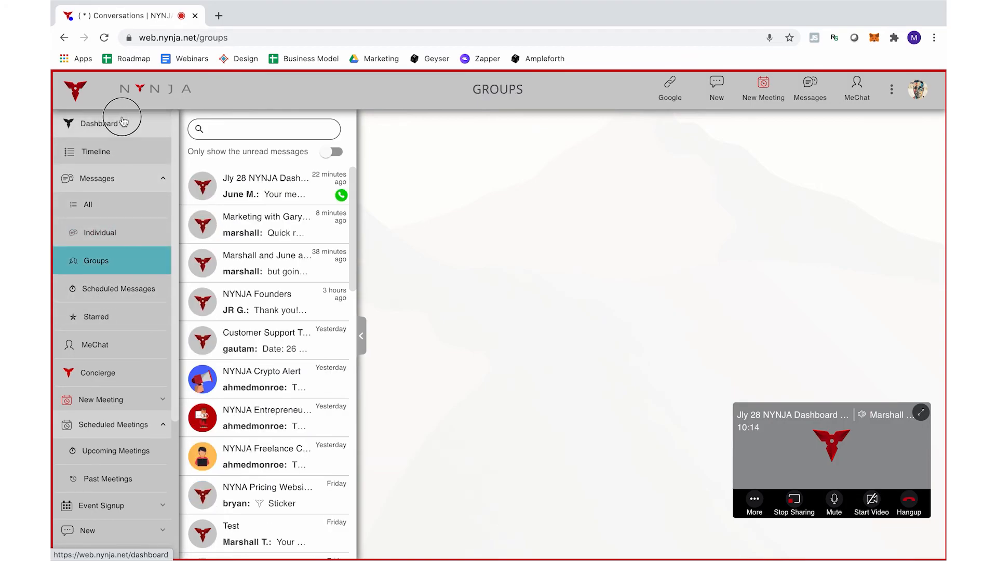
left_click(99, 123)
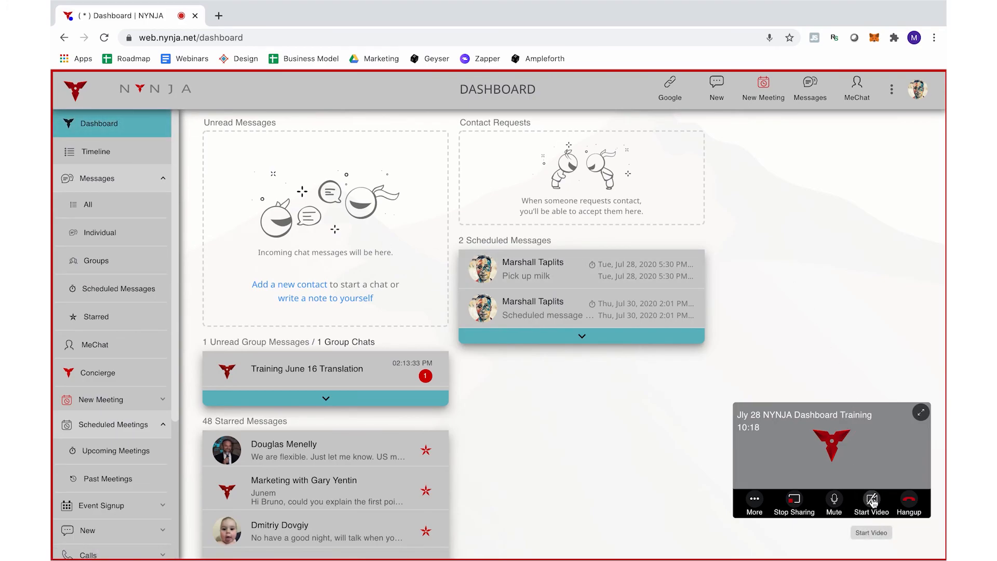
Step: Turn on the camera in the ongoing meeting call widget
left_click(871, 507)
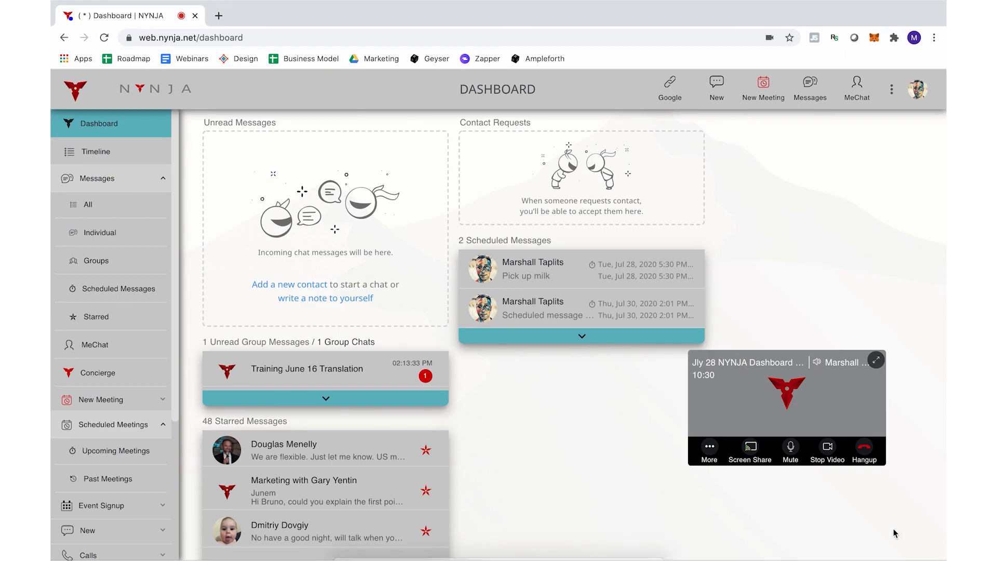
mouse_move(827, 450)
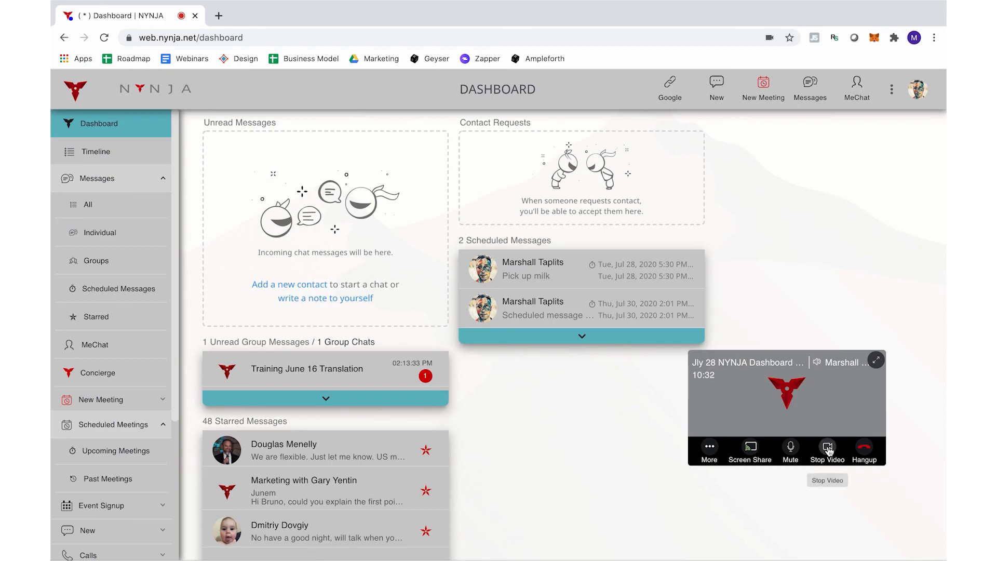